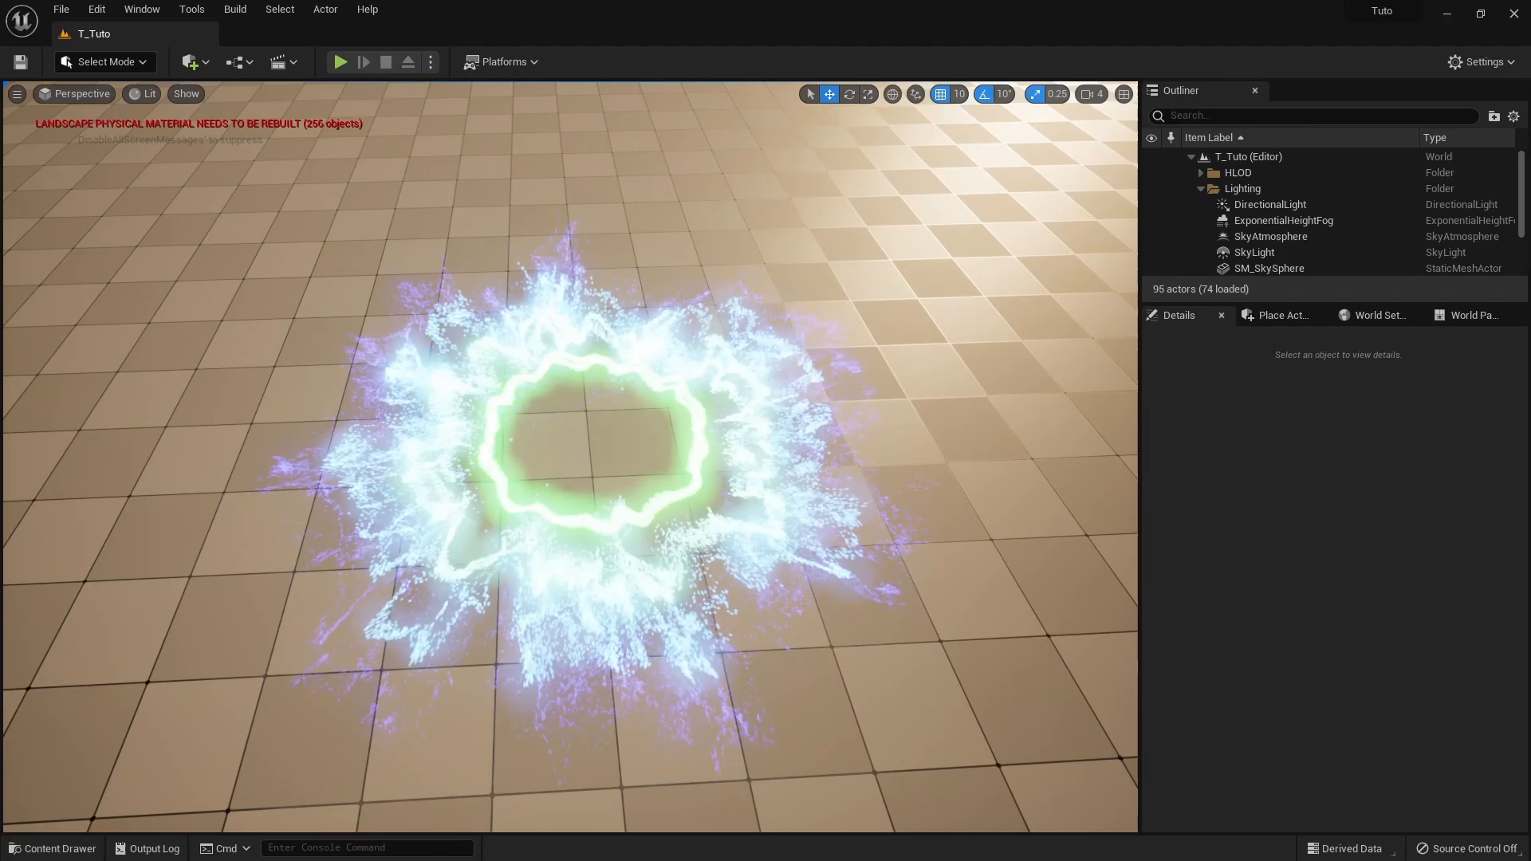
- Create a Niagara particle system from a template in Content and name it NS_Wave
left_click(51, 847)
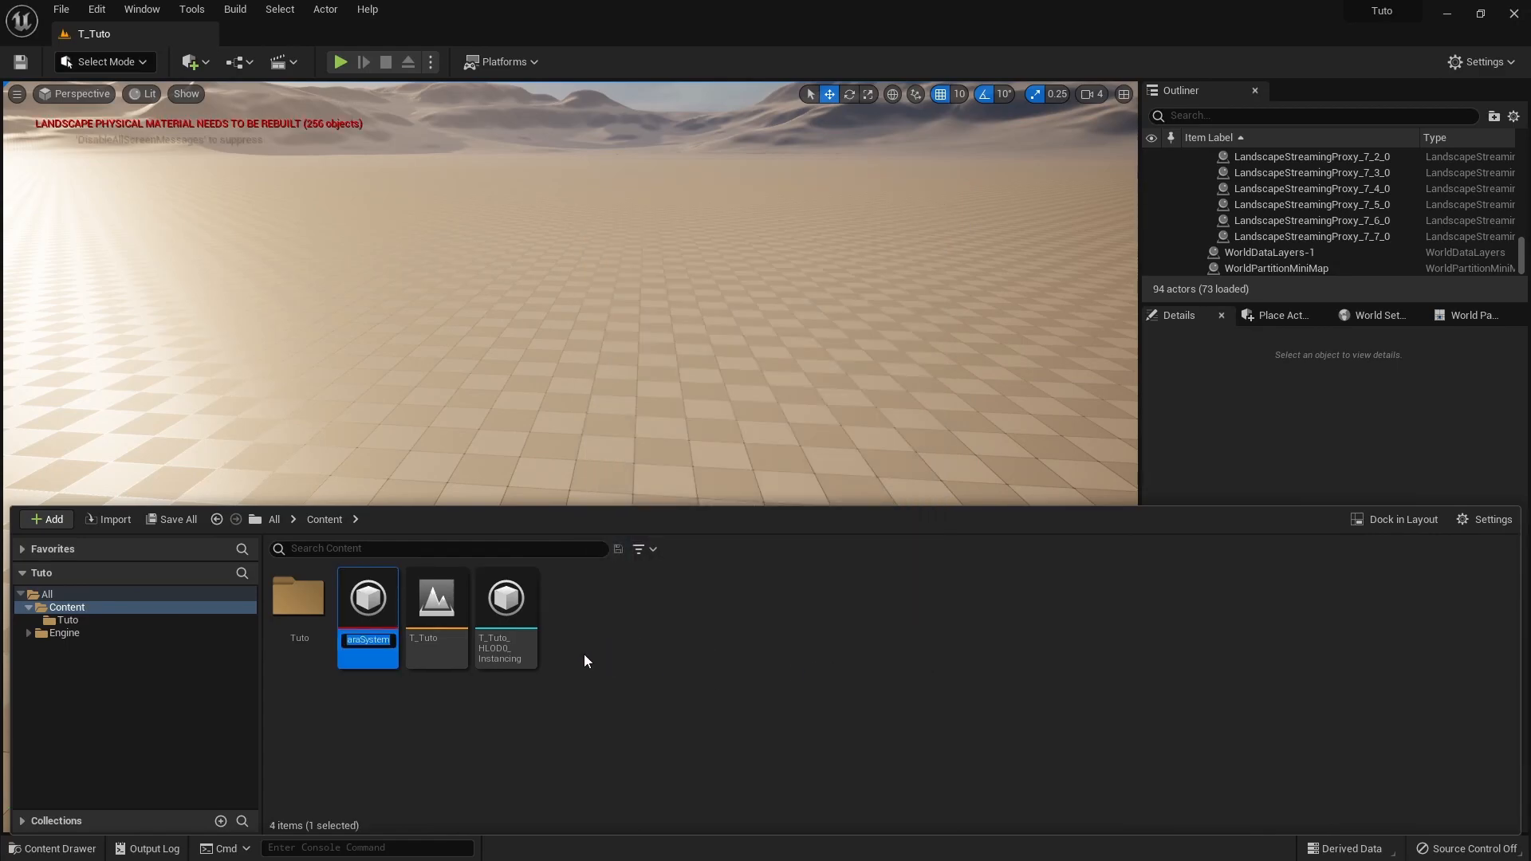
type("NS_Wave")
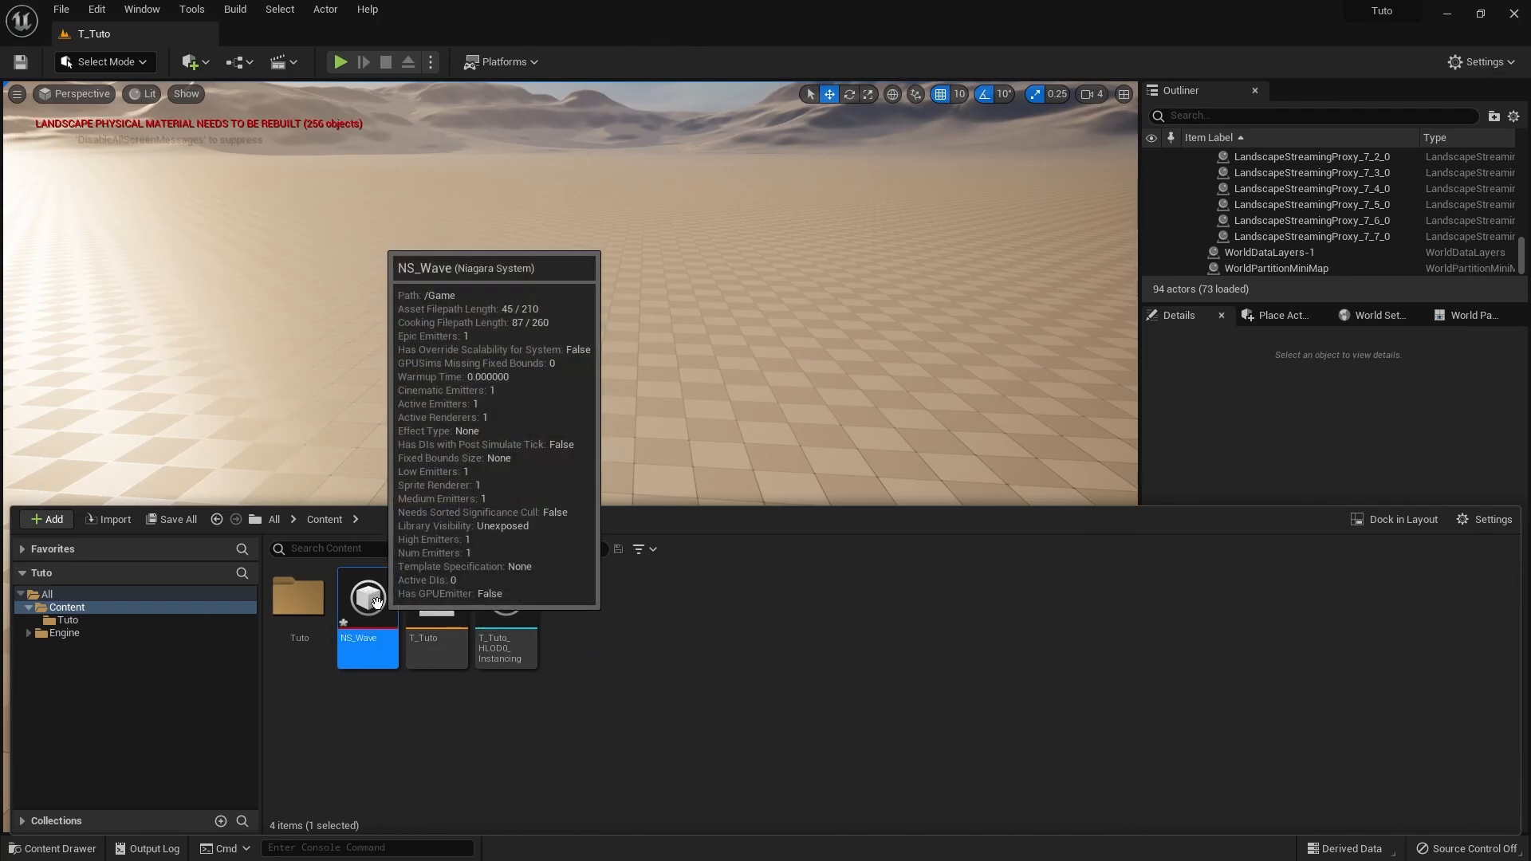
- In NS_Wave's Fountain emitter, set Add Velocity to From Point with speeds 90 to 100
double_click(369, 598)
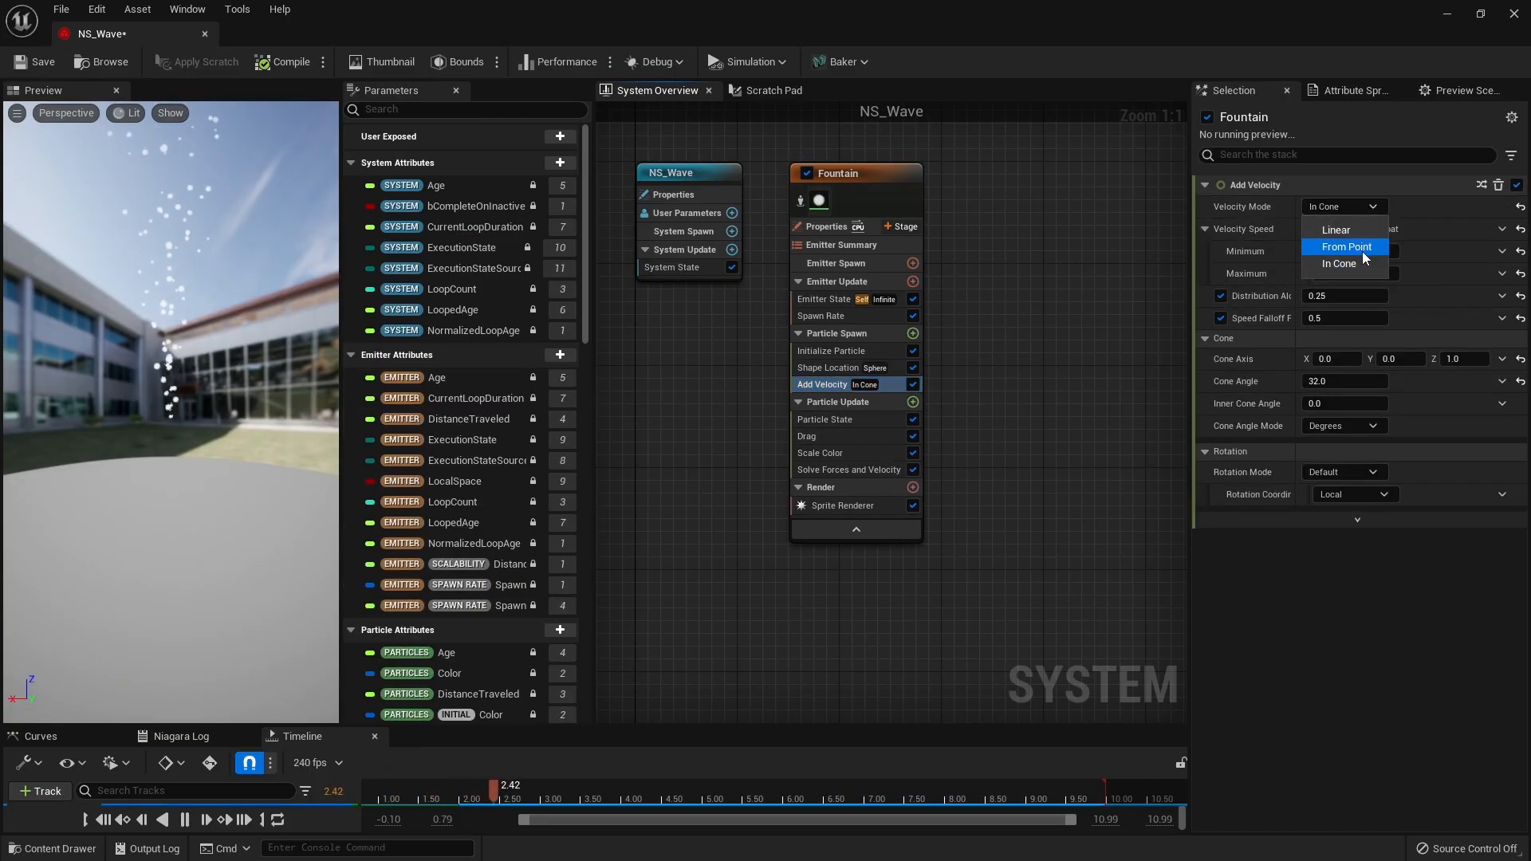
left_click(1346, 245)
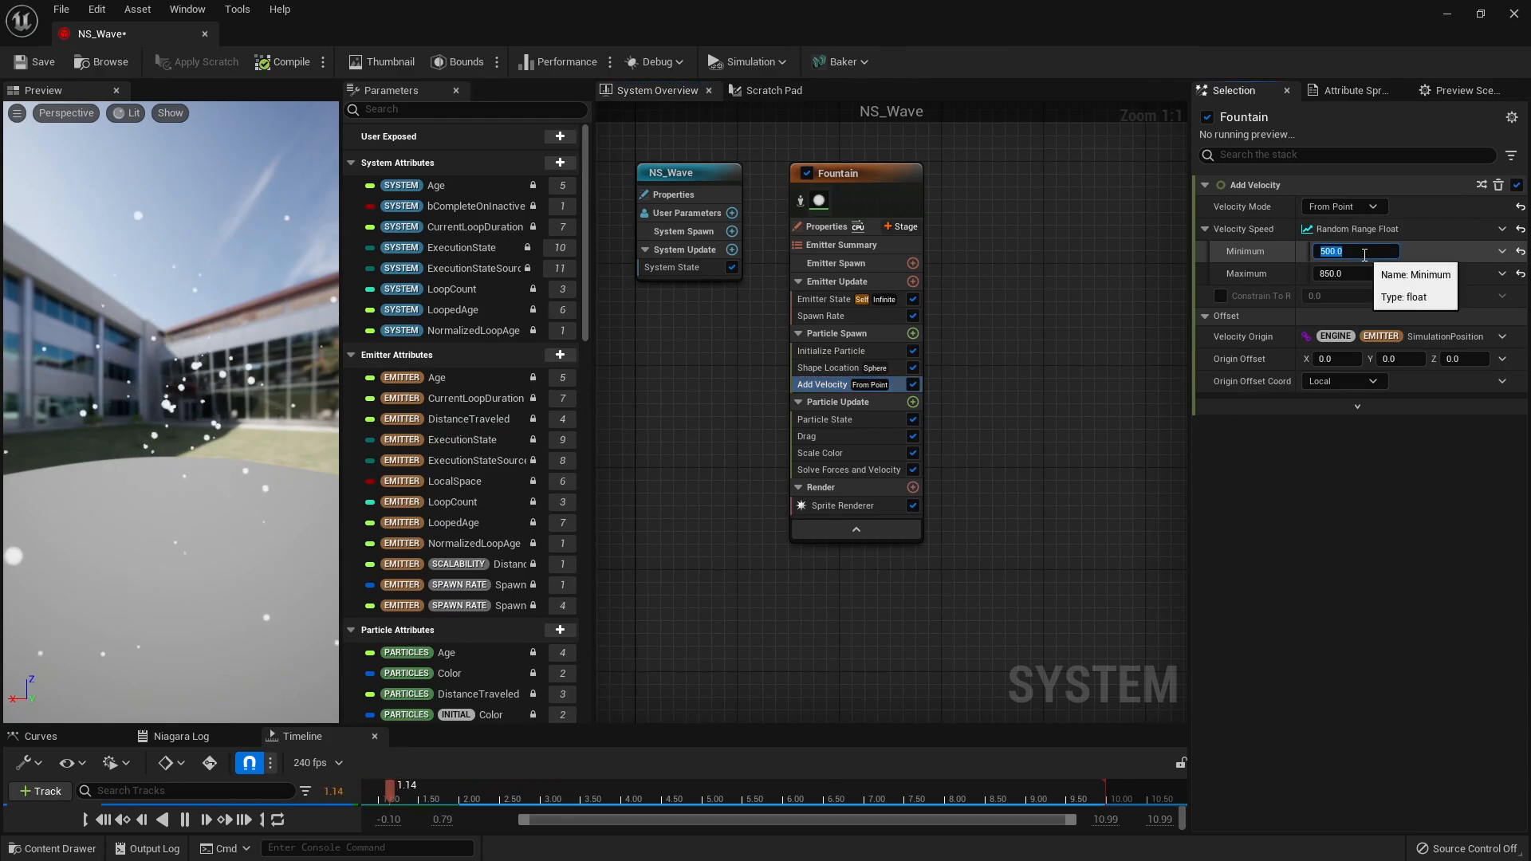
type("90.0")
left_click(1357, 273)
type("100")
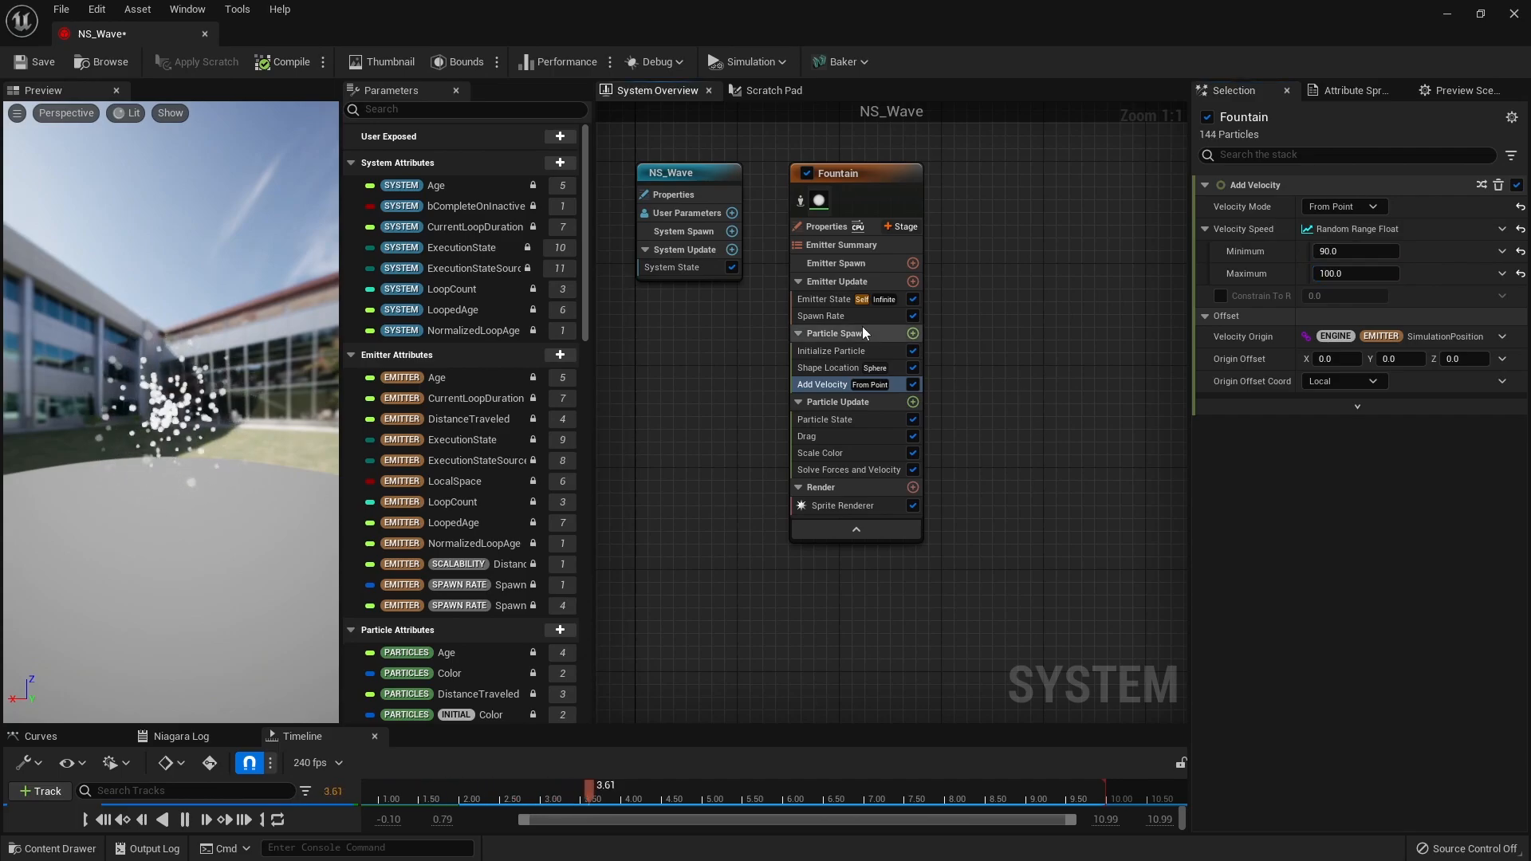
left_click(823, 314)
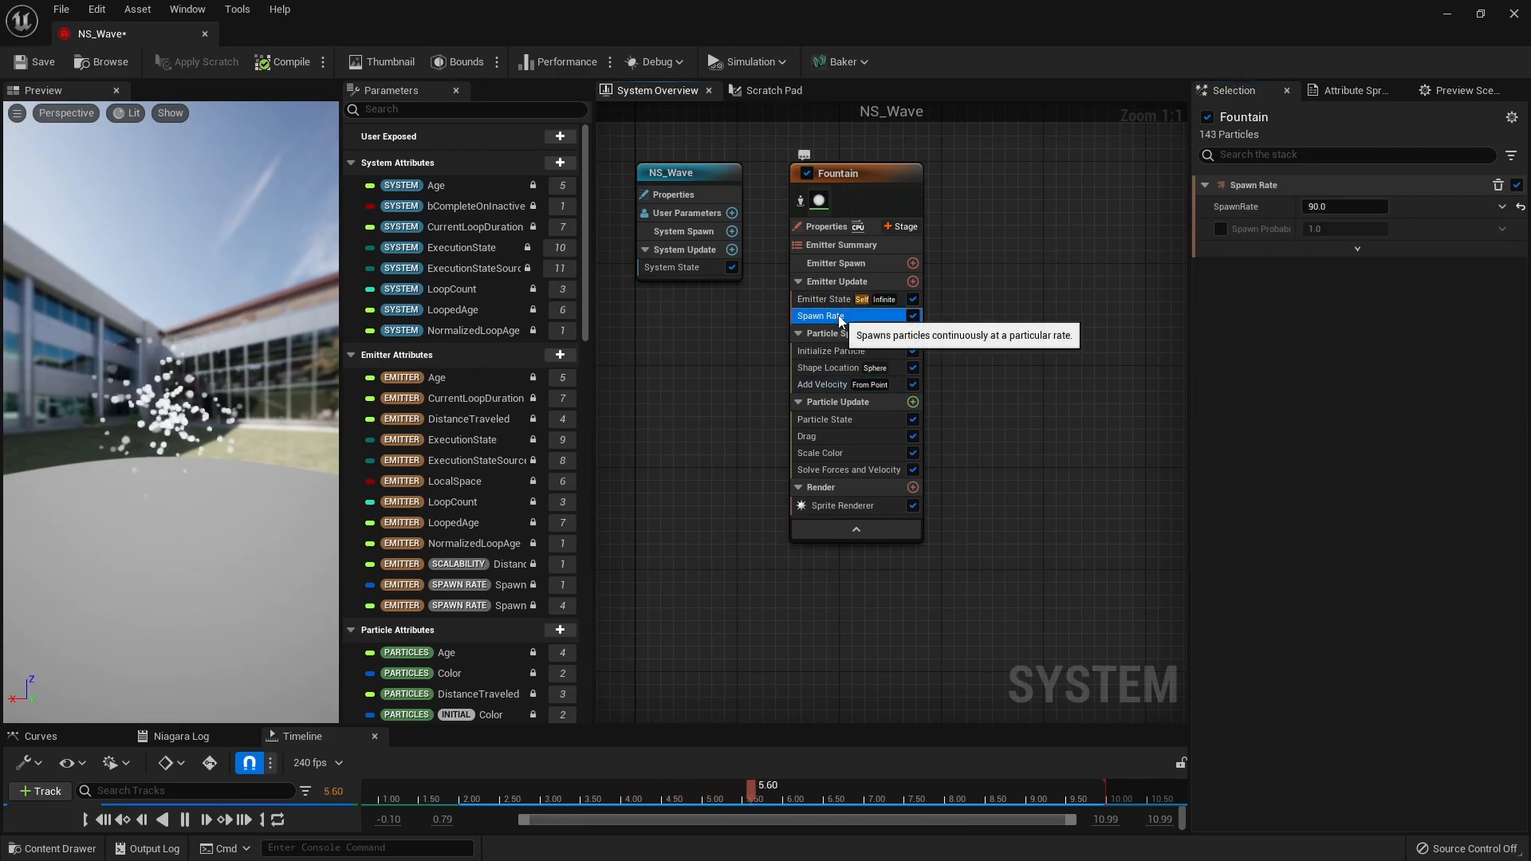
left_click(827, 225)
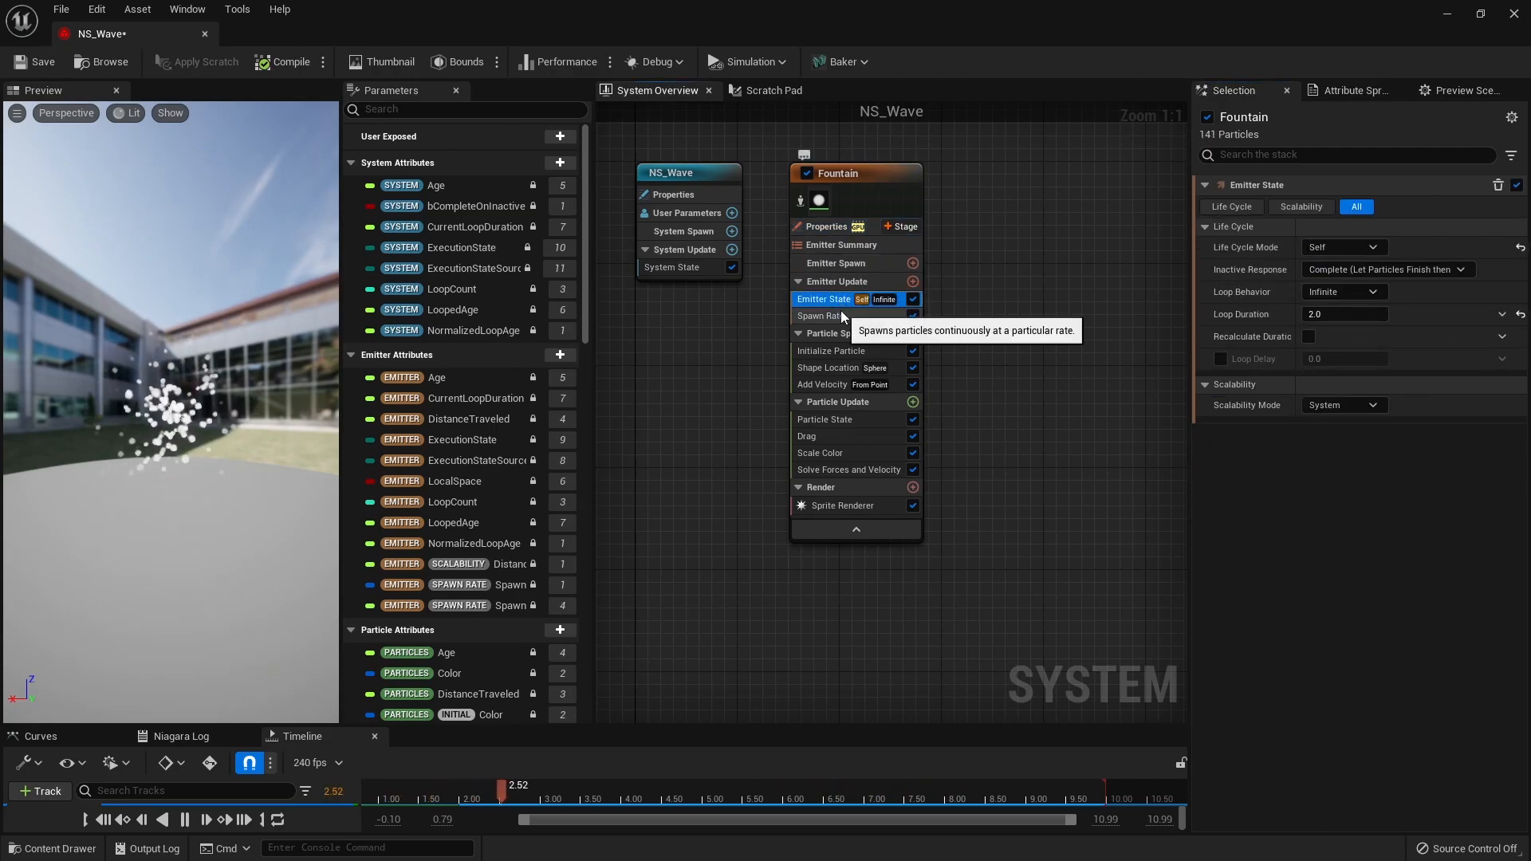
- Swap Spawn Rate for Spawn Burst Instantaneous with count 20000 and loop duration 0.5
left_click(821, 315)
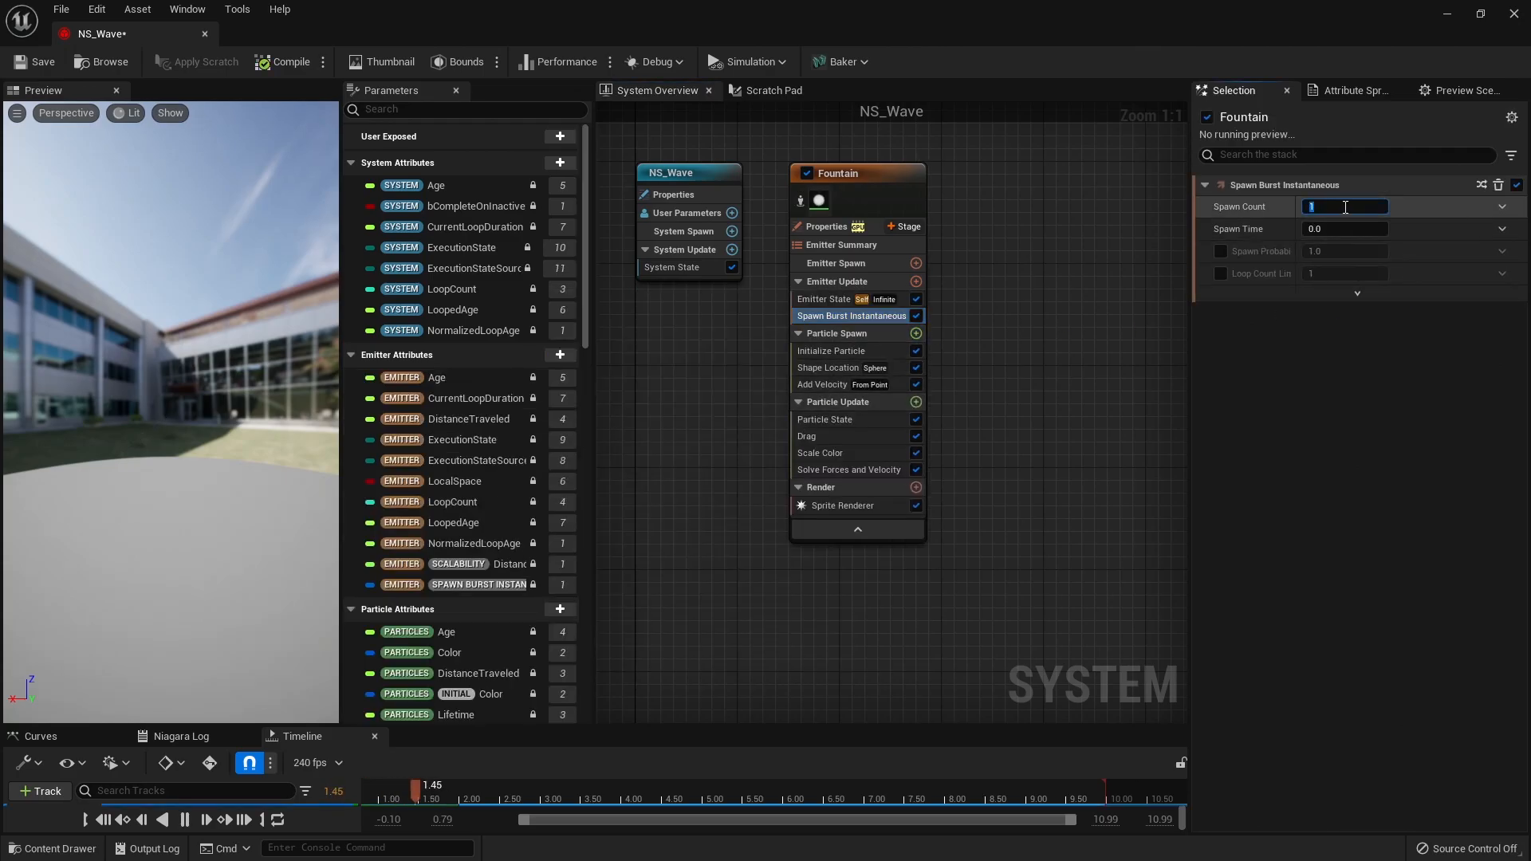
type("20000")
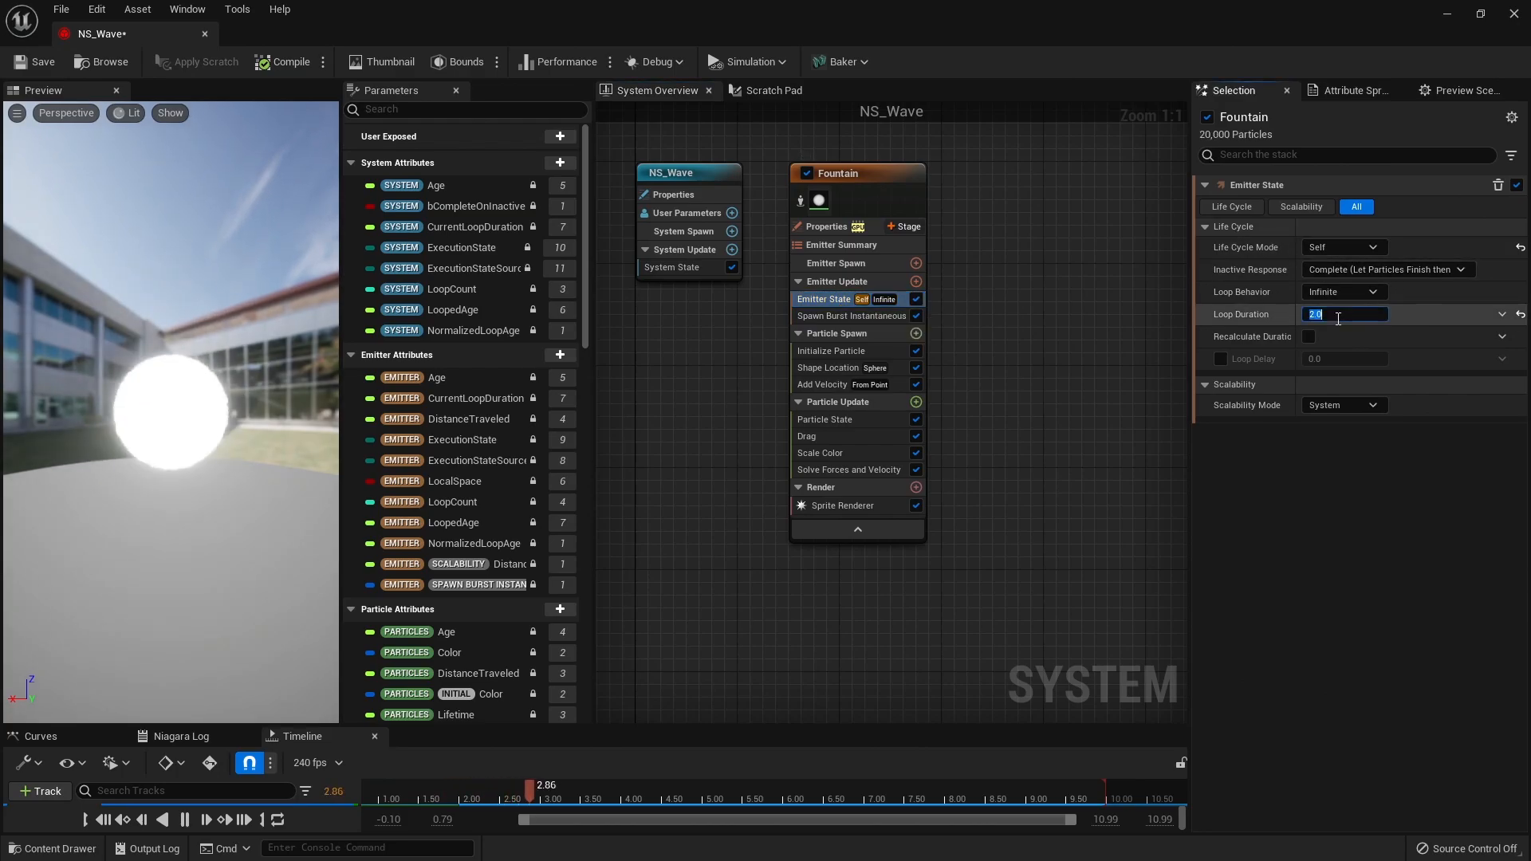
type("0.5")
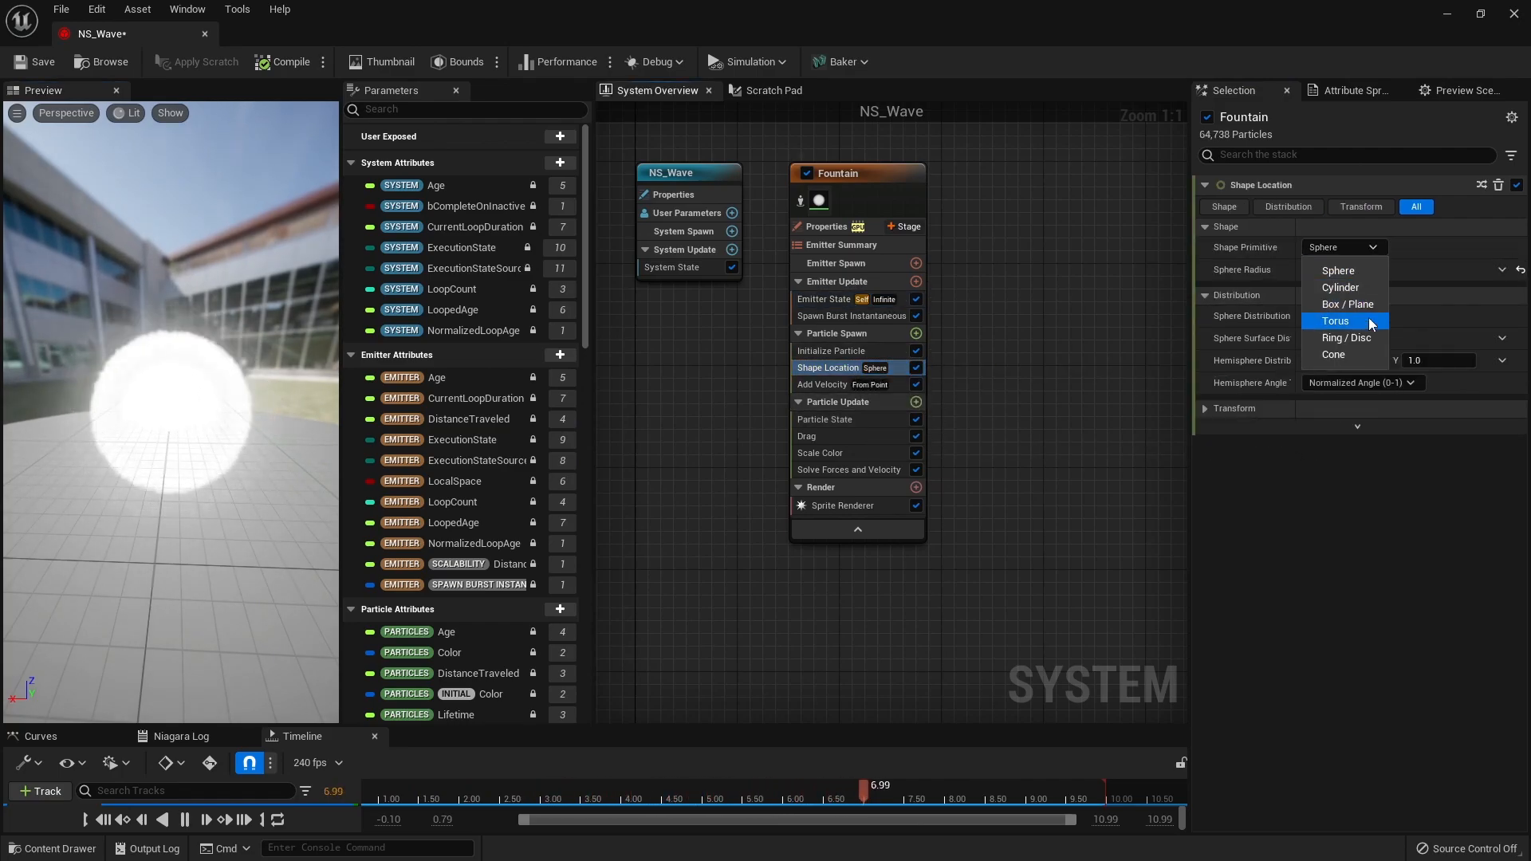
- Set Shape Location to a Ring / Disc primitive with ring radius 30
left_click(1346, 336)
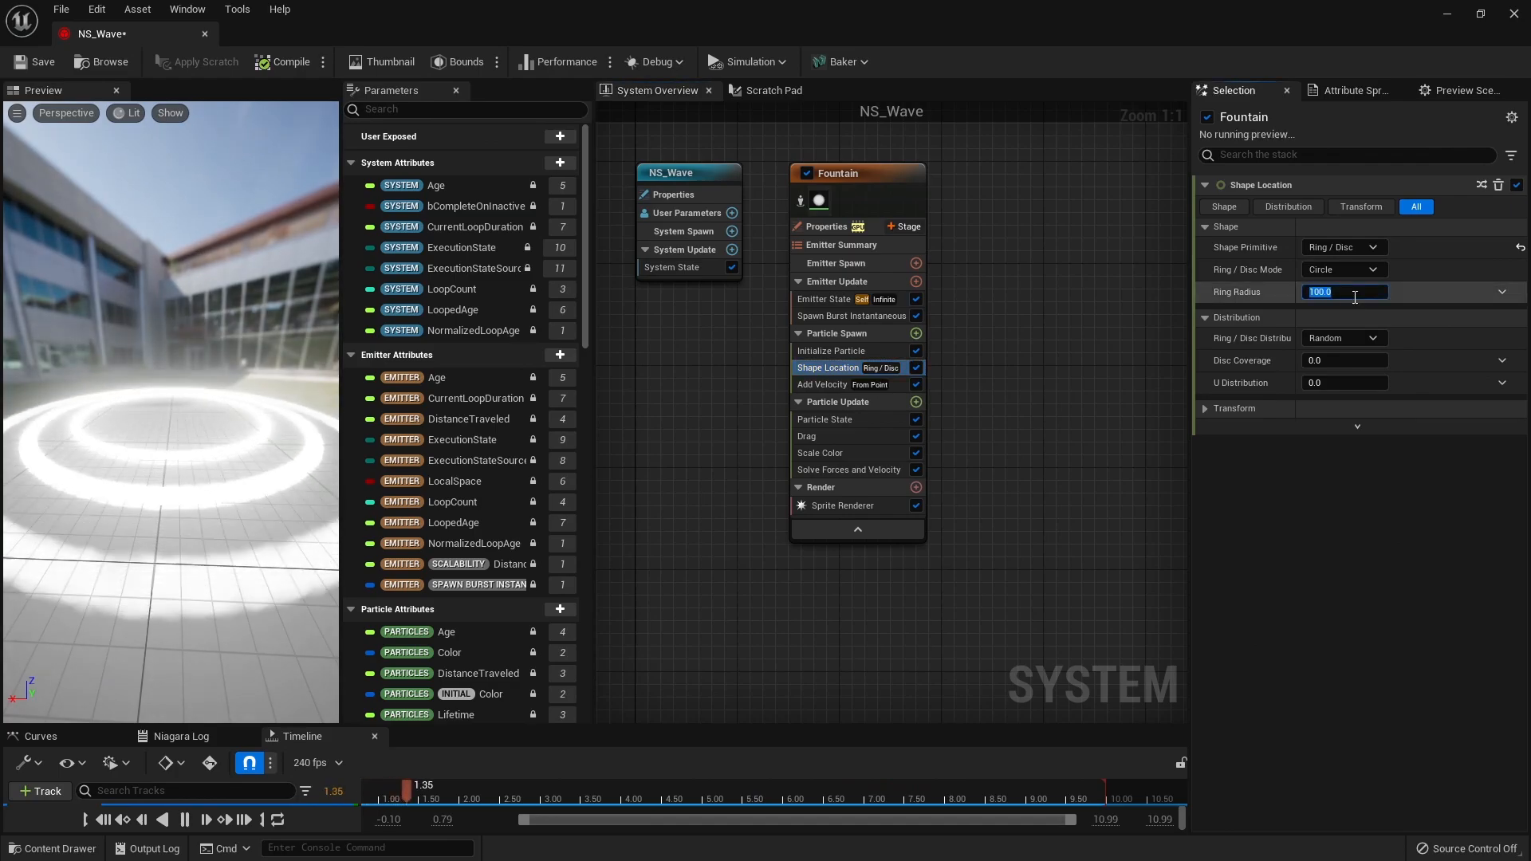
type("30.0")
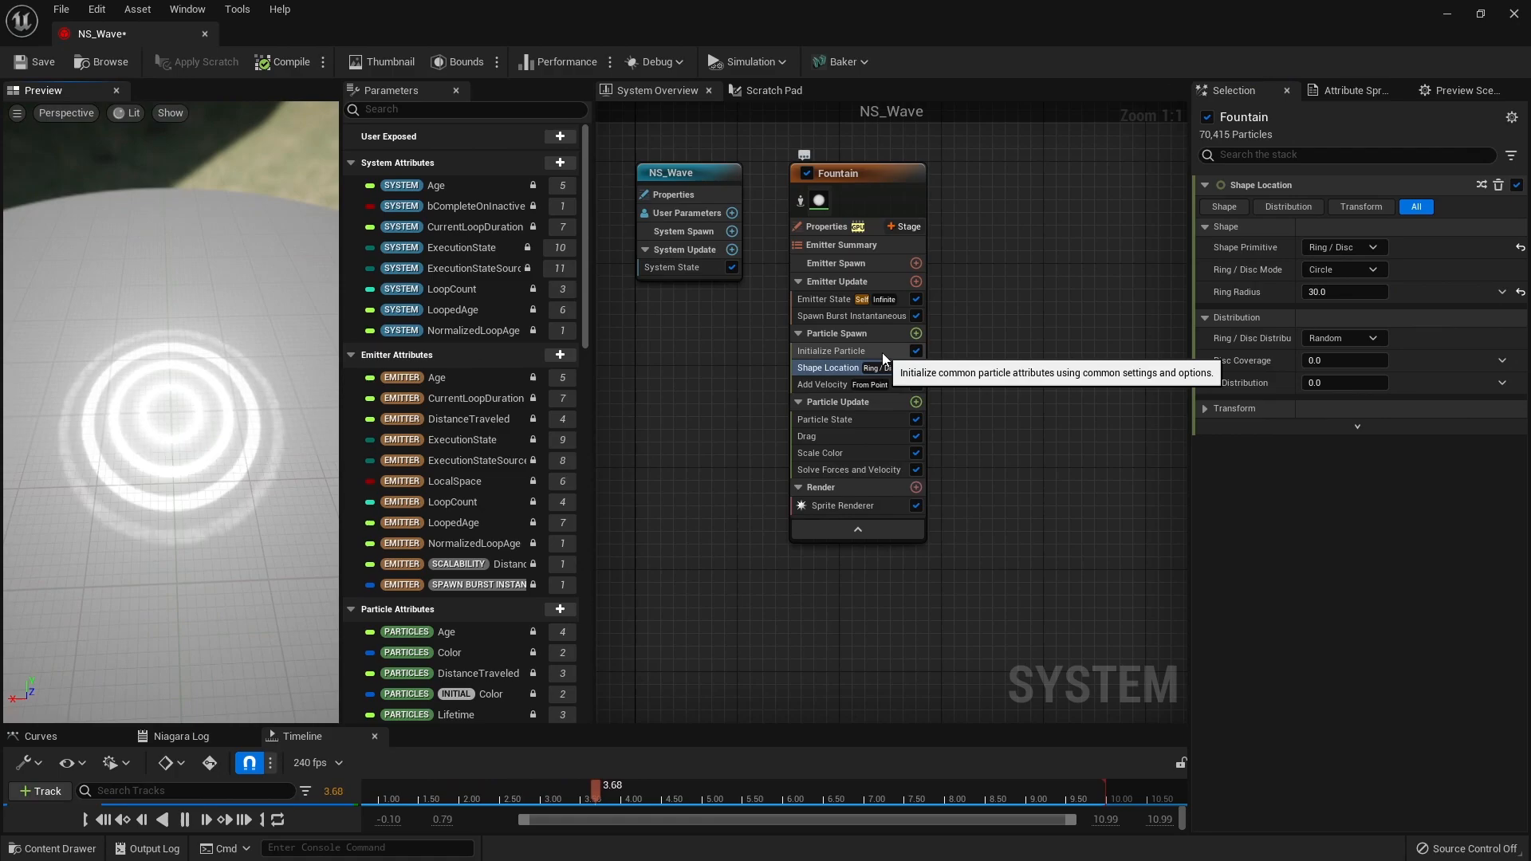
- In Initialize Particle, set lifetime 2.0 and a uniform sprite size of 1.0
left_click(831, 350)
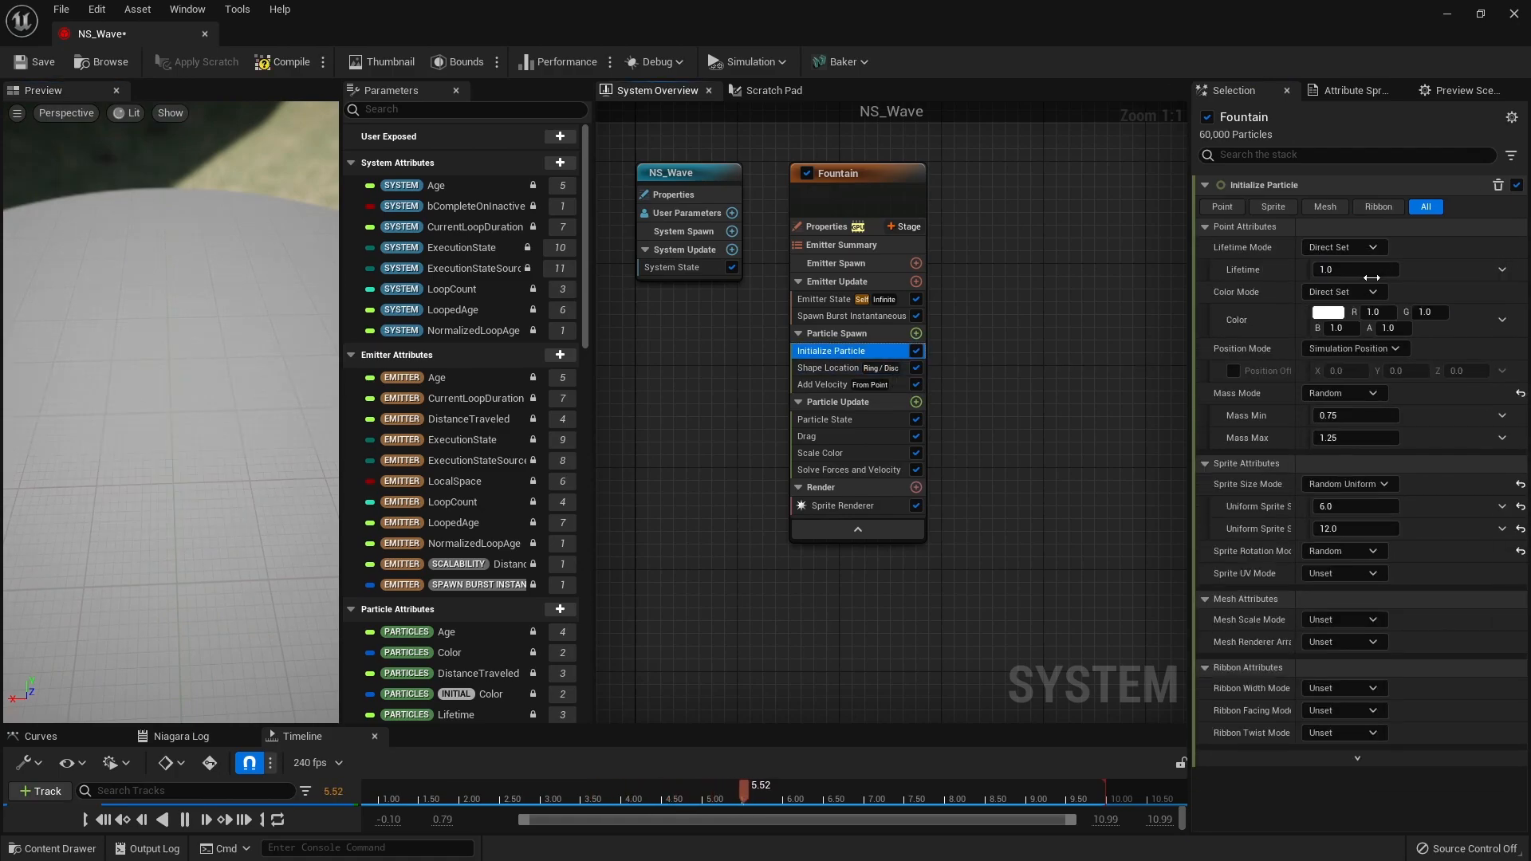
left_click(1347, 483)
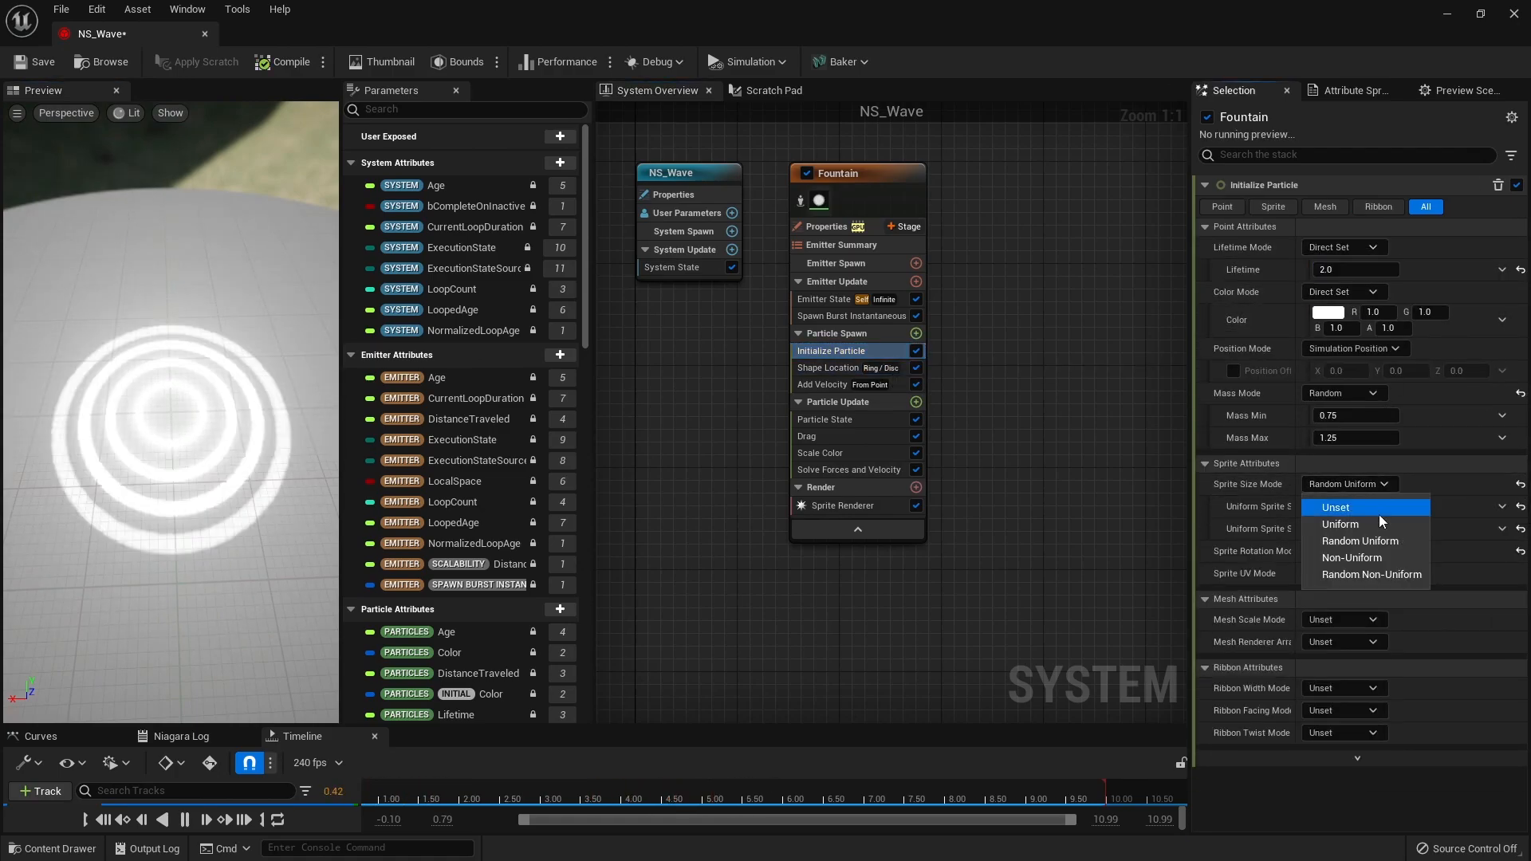
left_click(1338, 525)
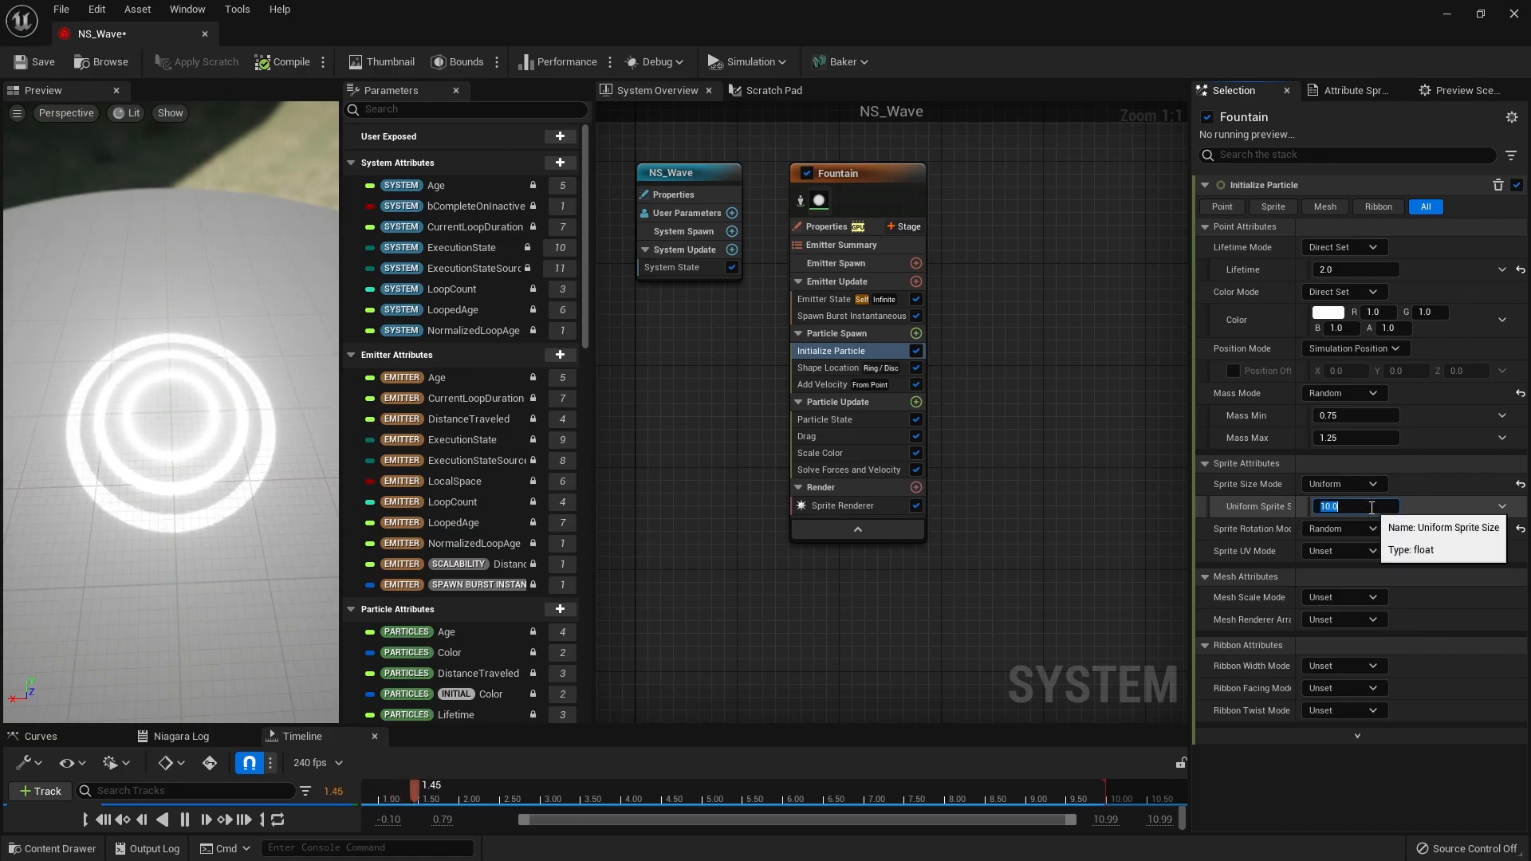
type("1.0")
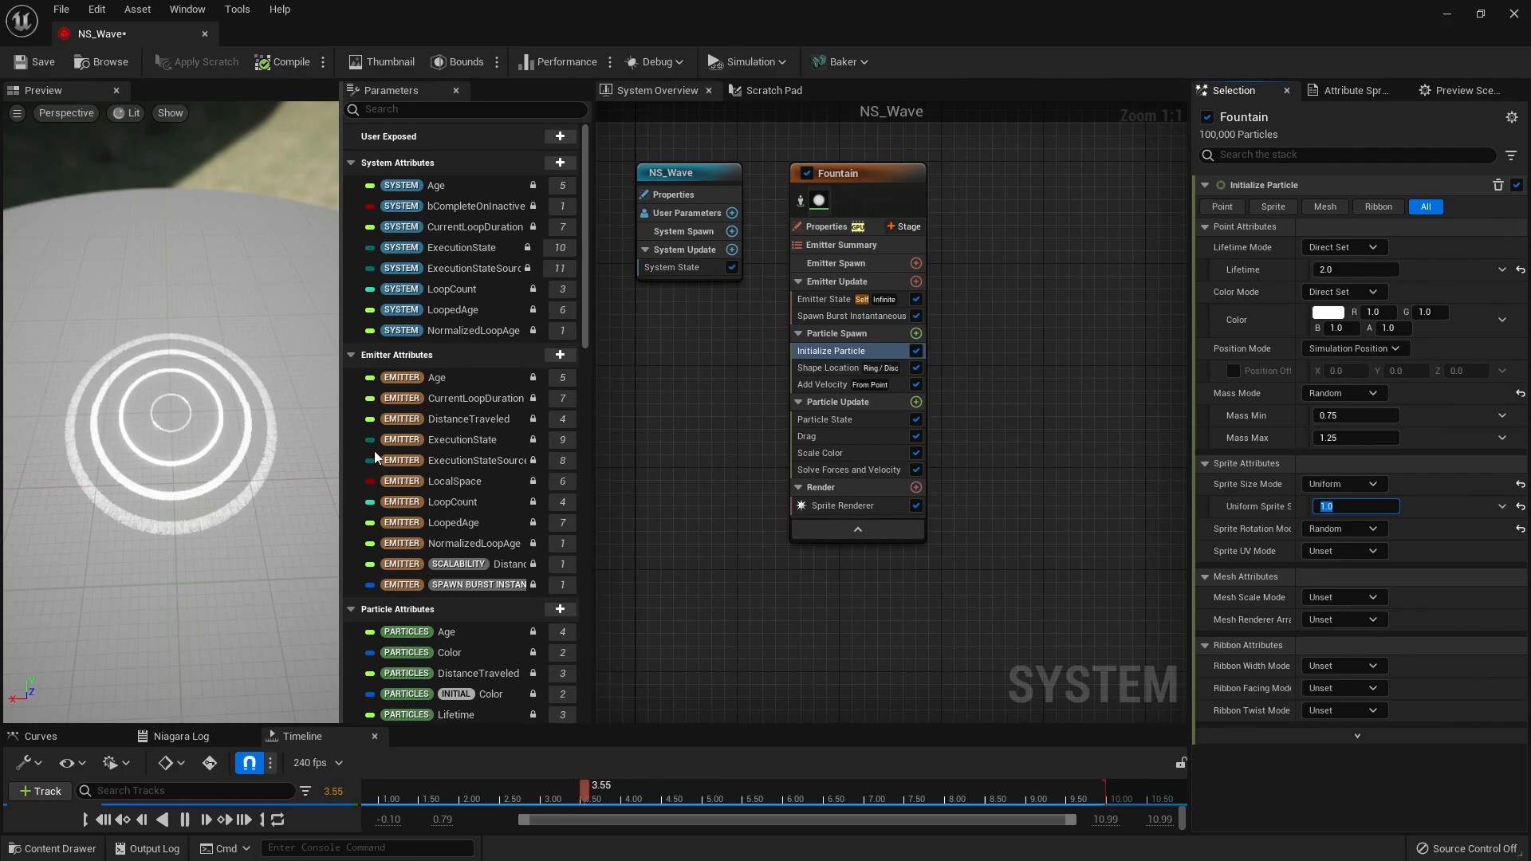
left_click(915, 401)
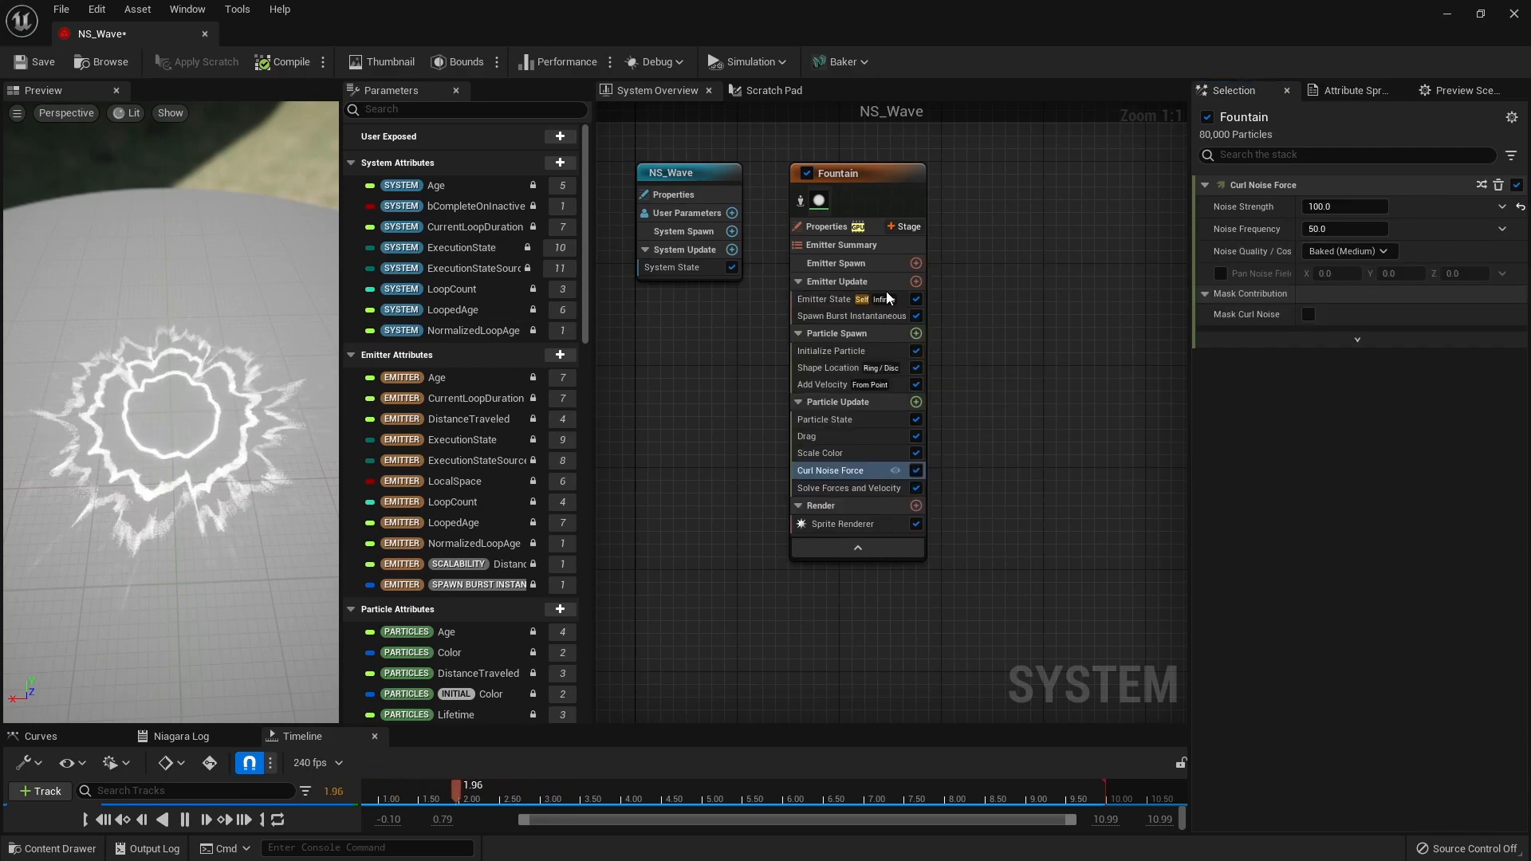
- Set Curl Noise Force to strength 100 and frequency 60 so the ring turns jagged
left_click(1346, 228)
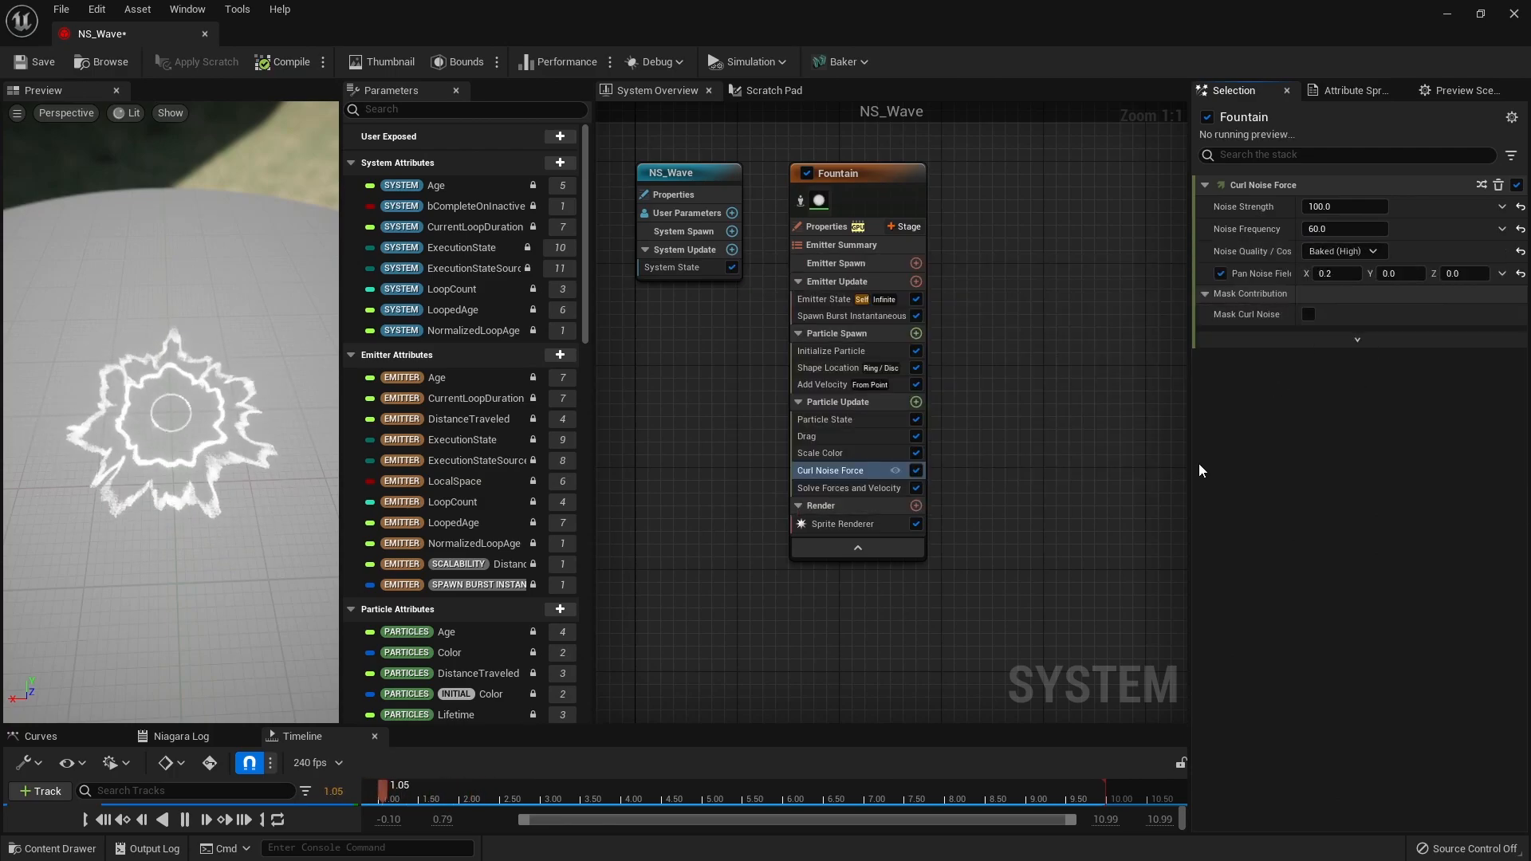
left_click(829, 367)
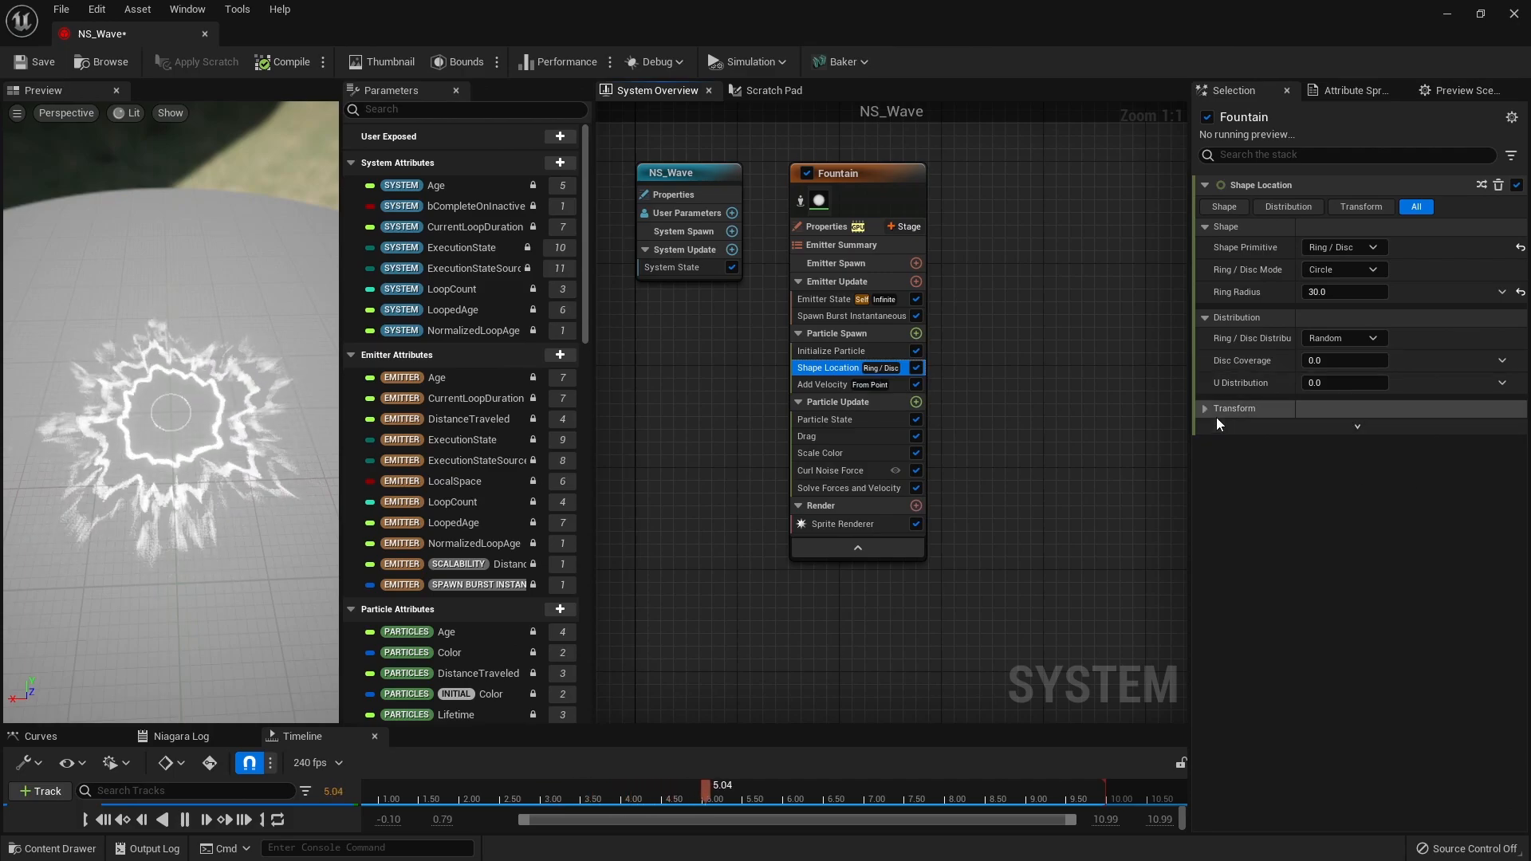
left_click(1234, 409)
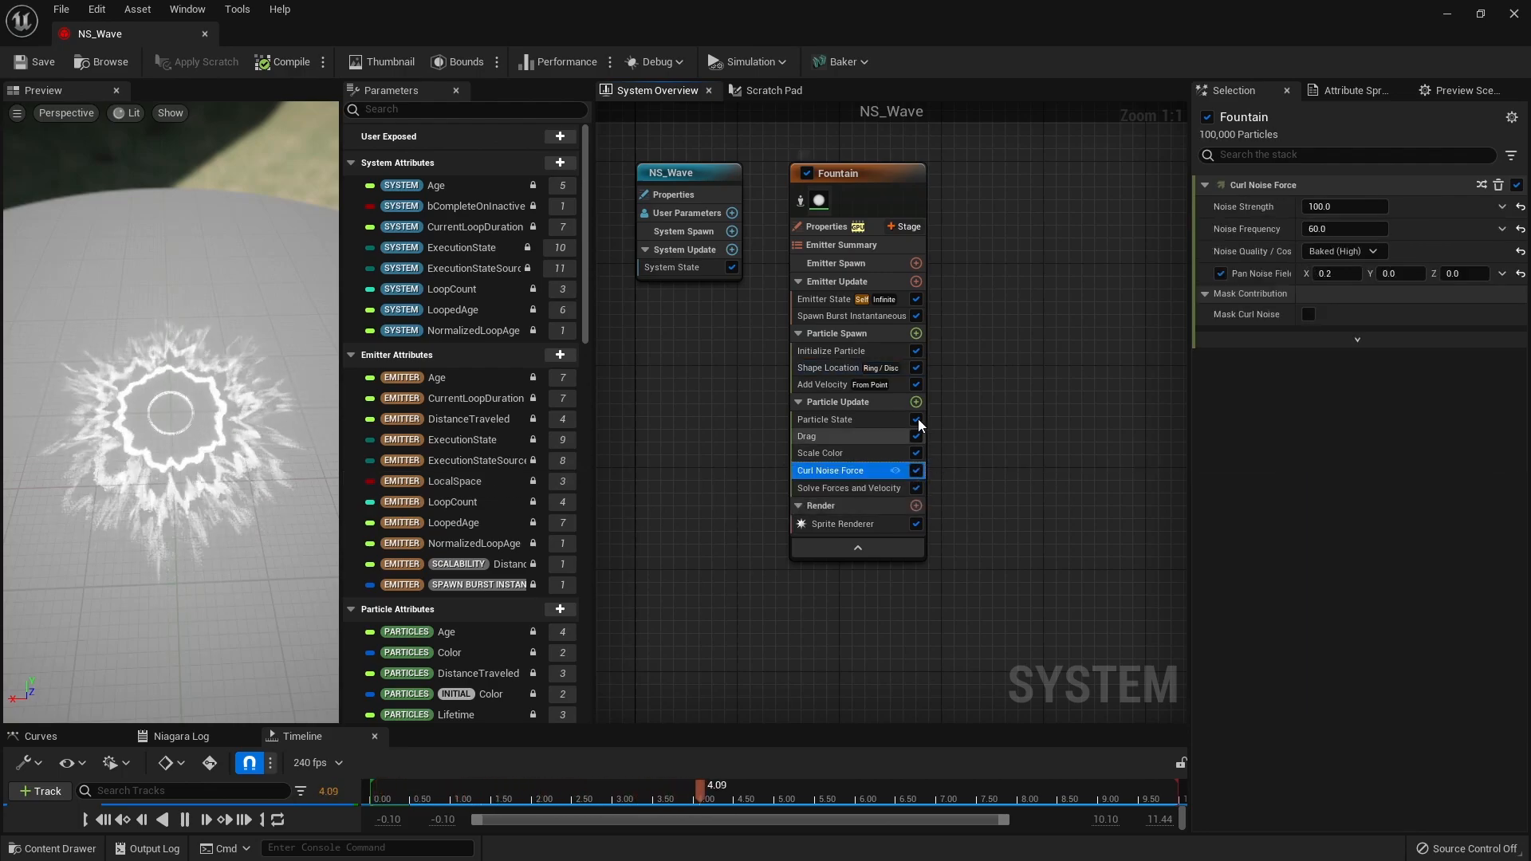
- Add a Spring Force at strength 0.5, tightness 20, anchored to each particle's position
left_click(915, 402)
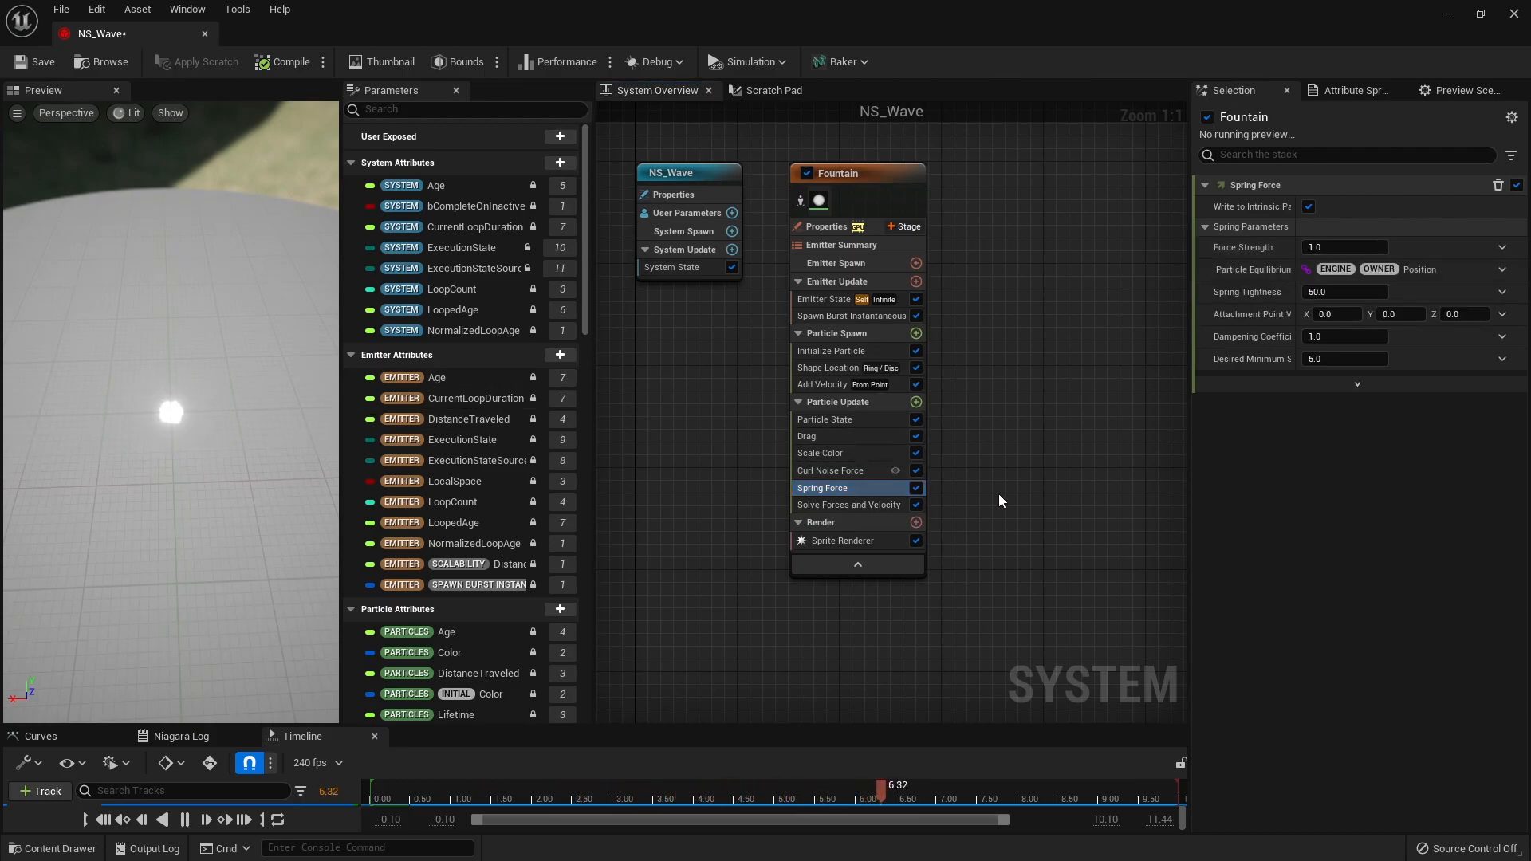
scroll("down", 3)
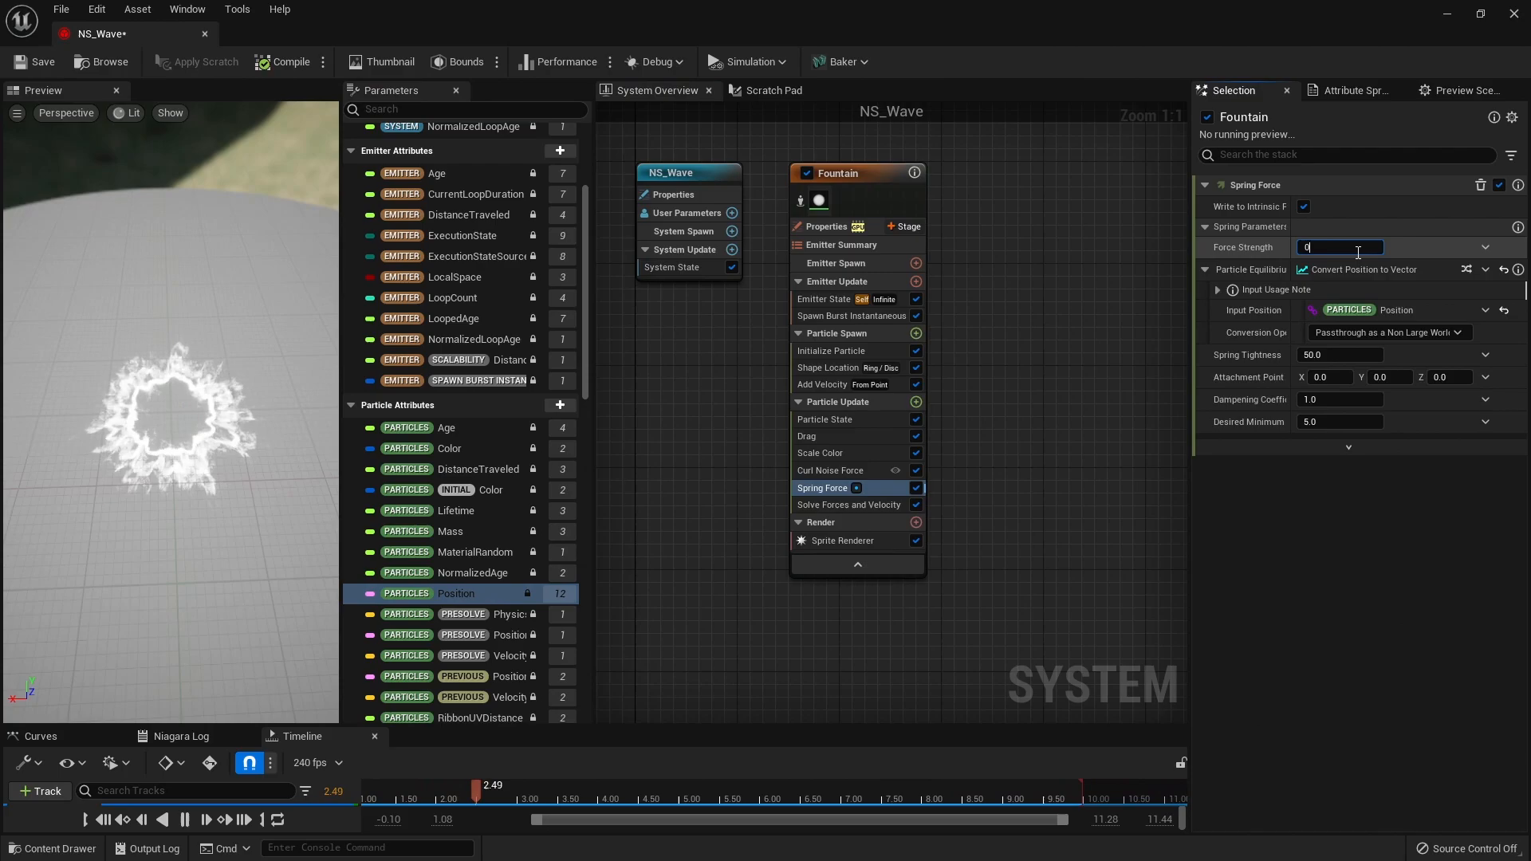
type("0.5")
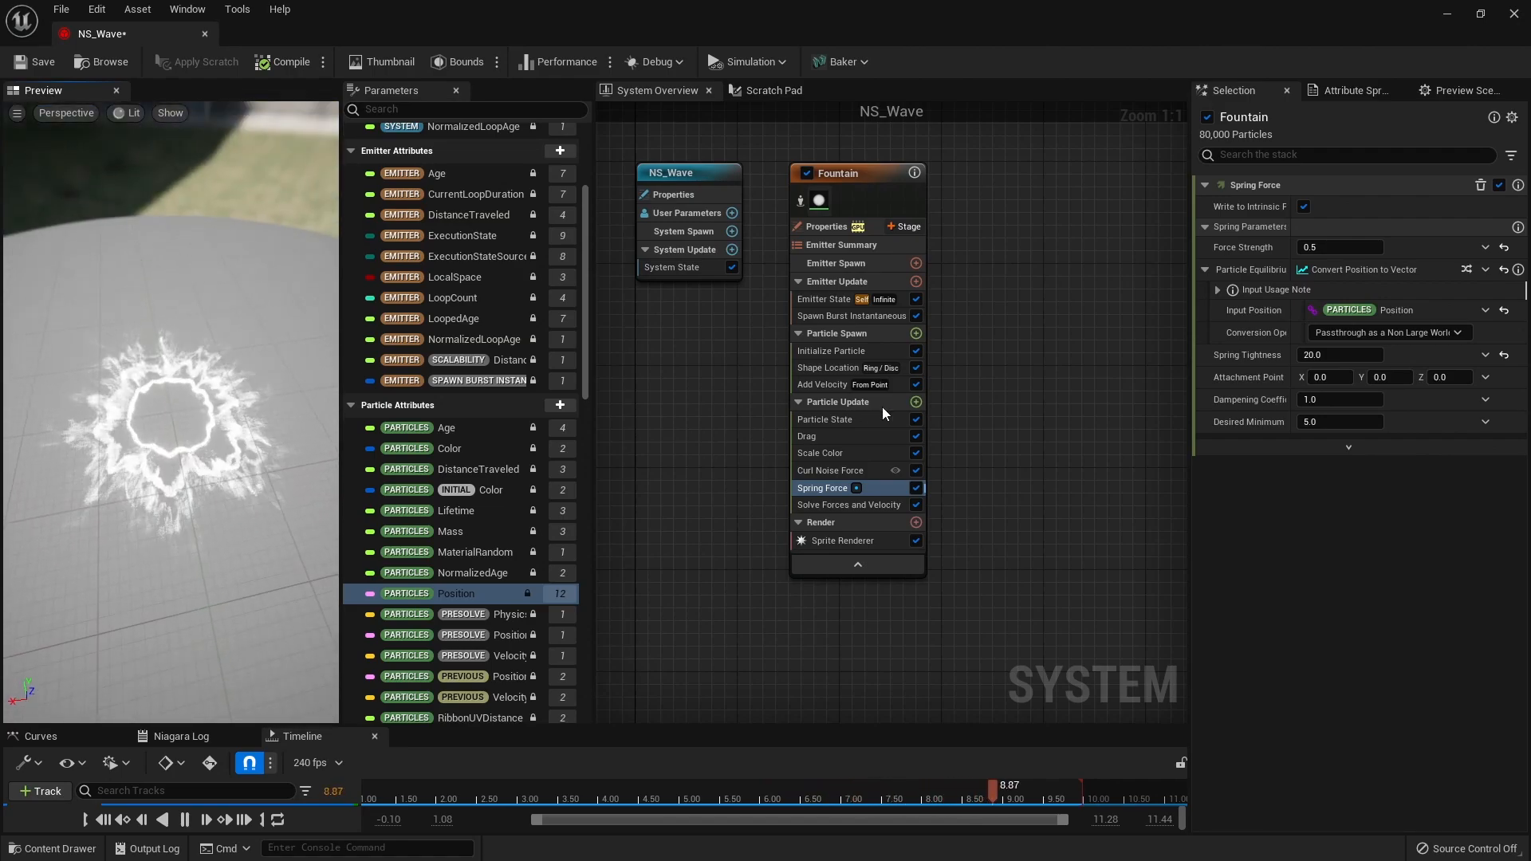
left_click(821, 436)
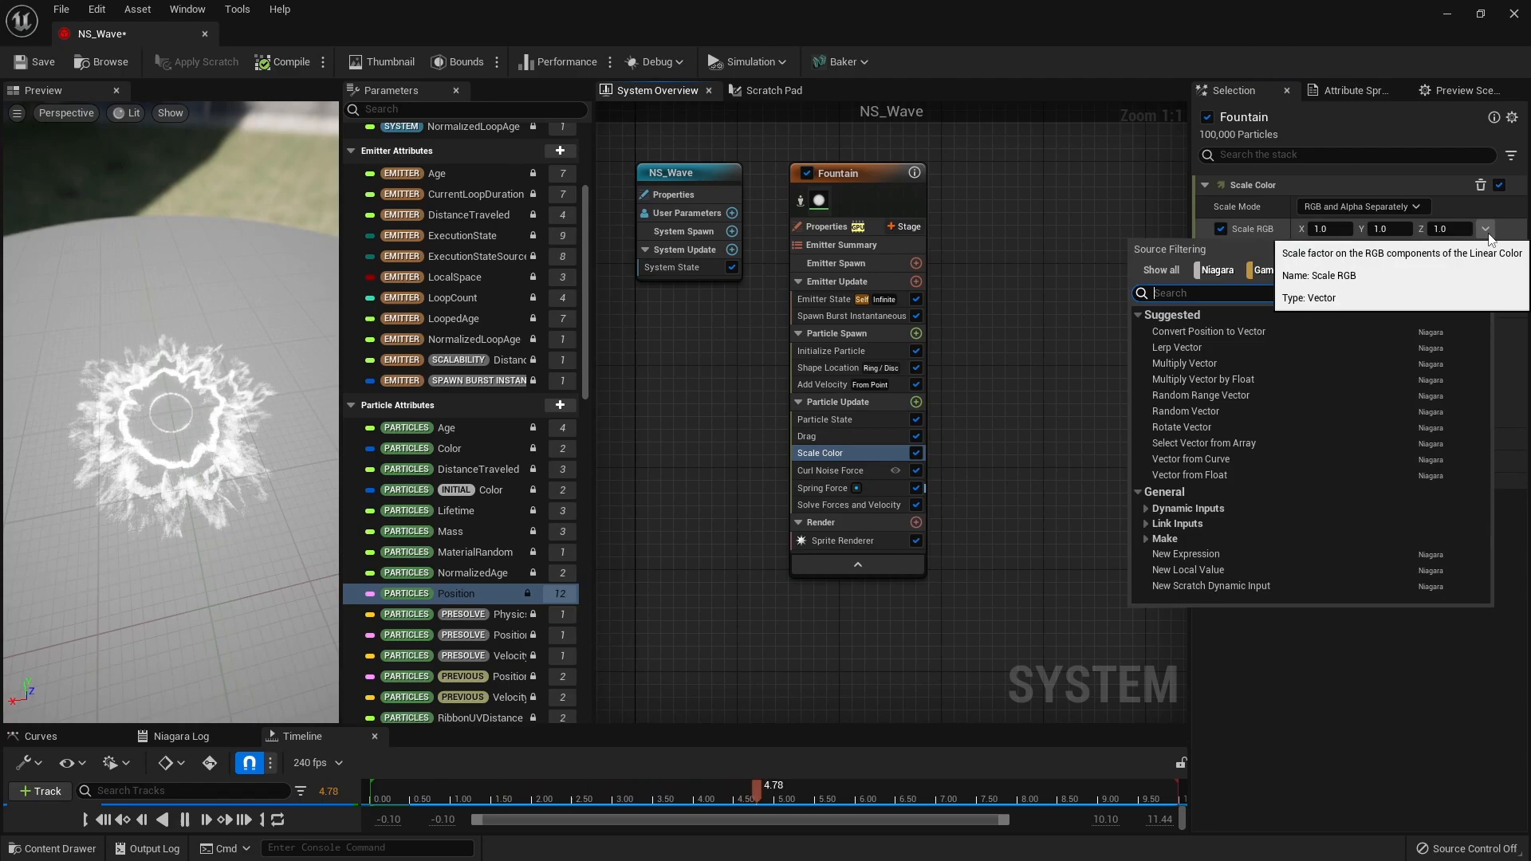
- Scale Color with a green-to-blue curve for RGB and an alpha curve rising then fading out
type("line")
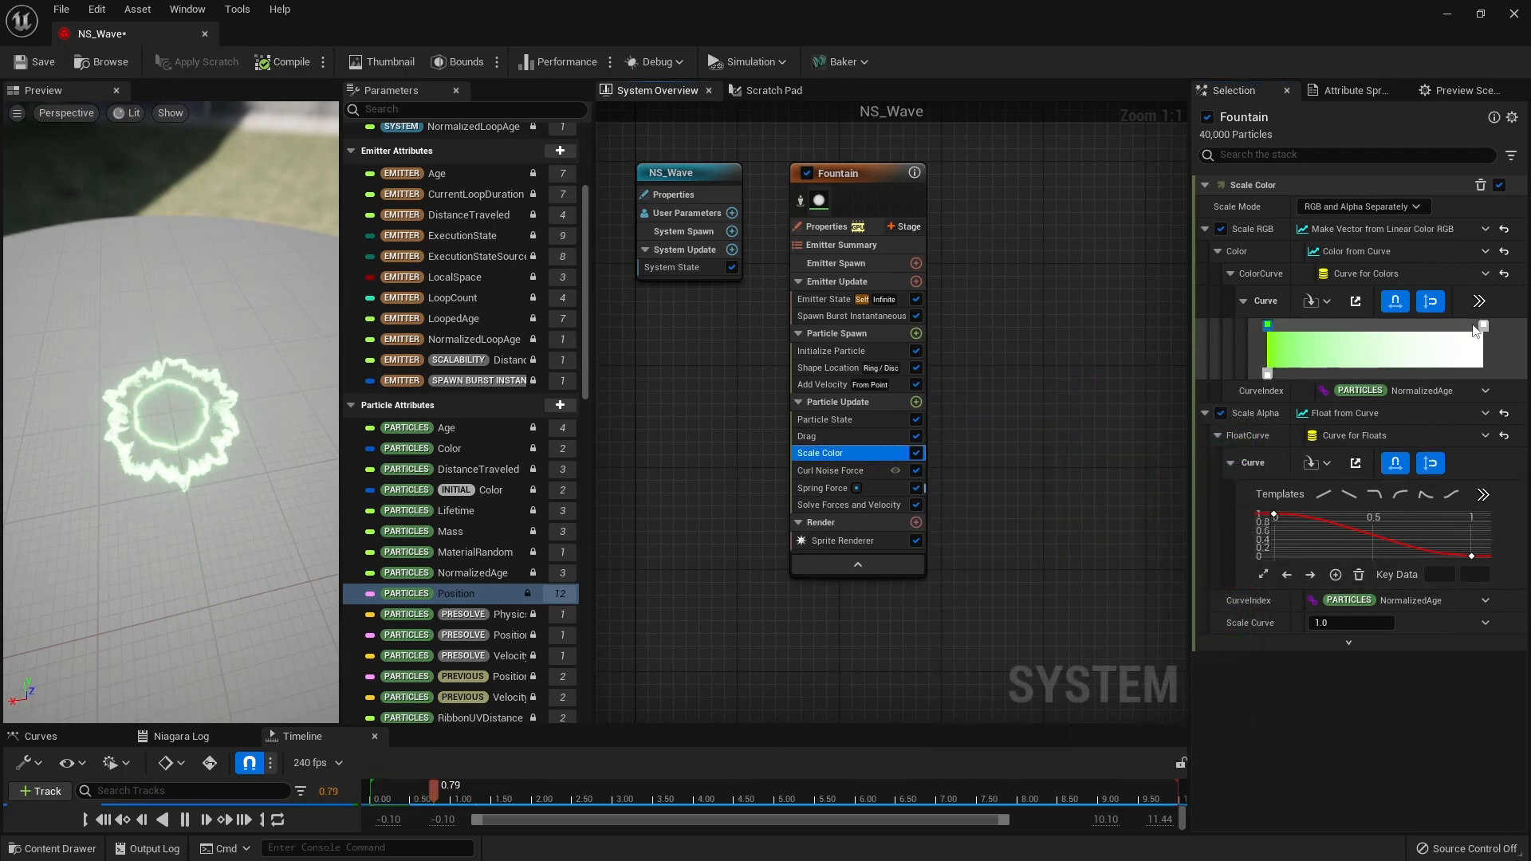
left_click(1482, 325)
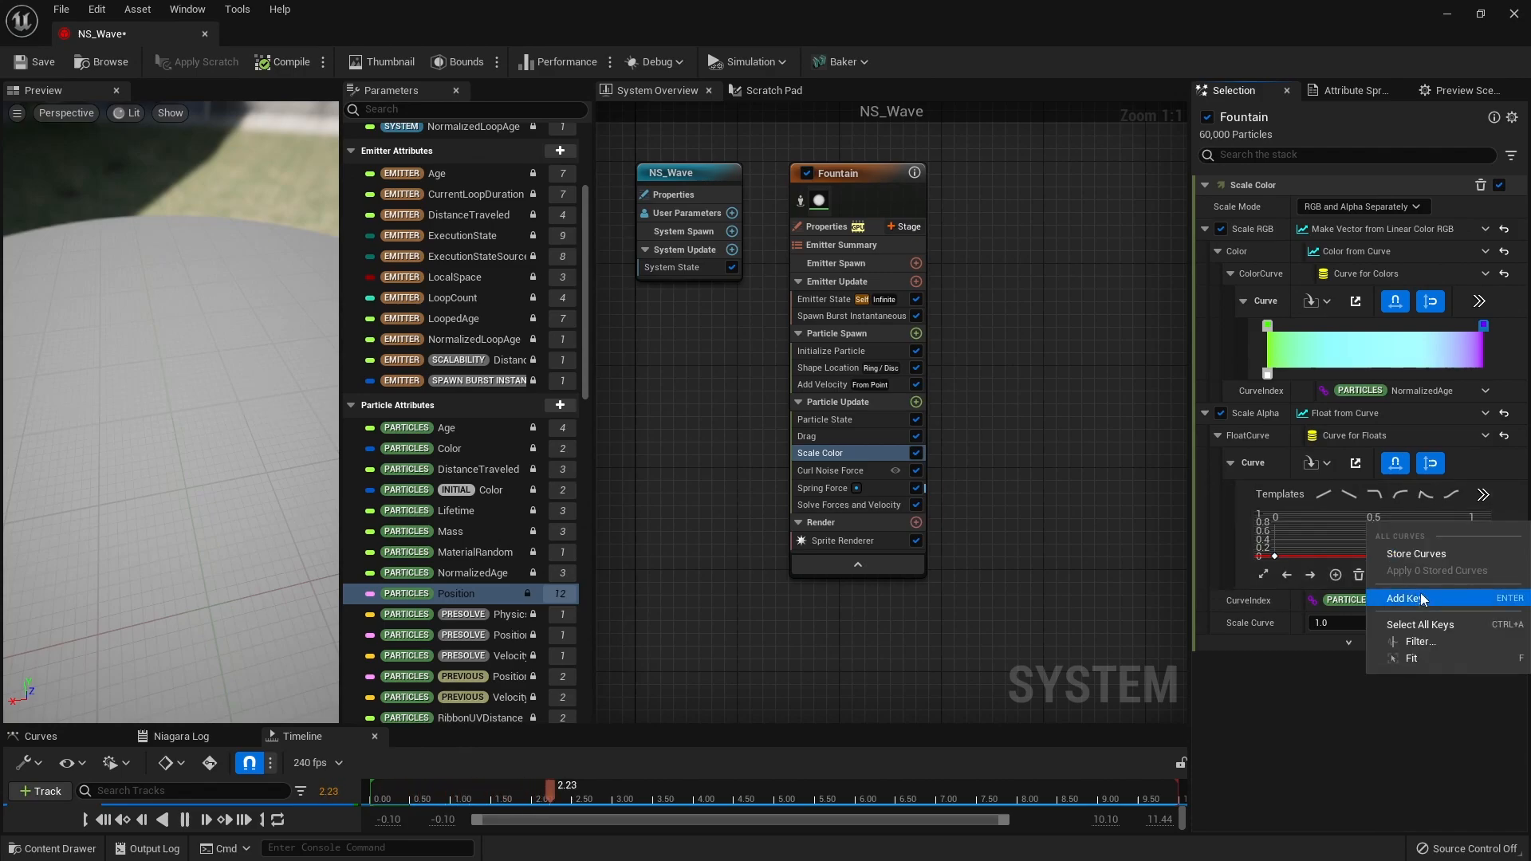
left_click(1412, 598)
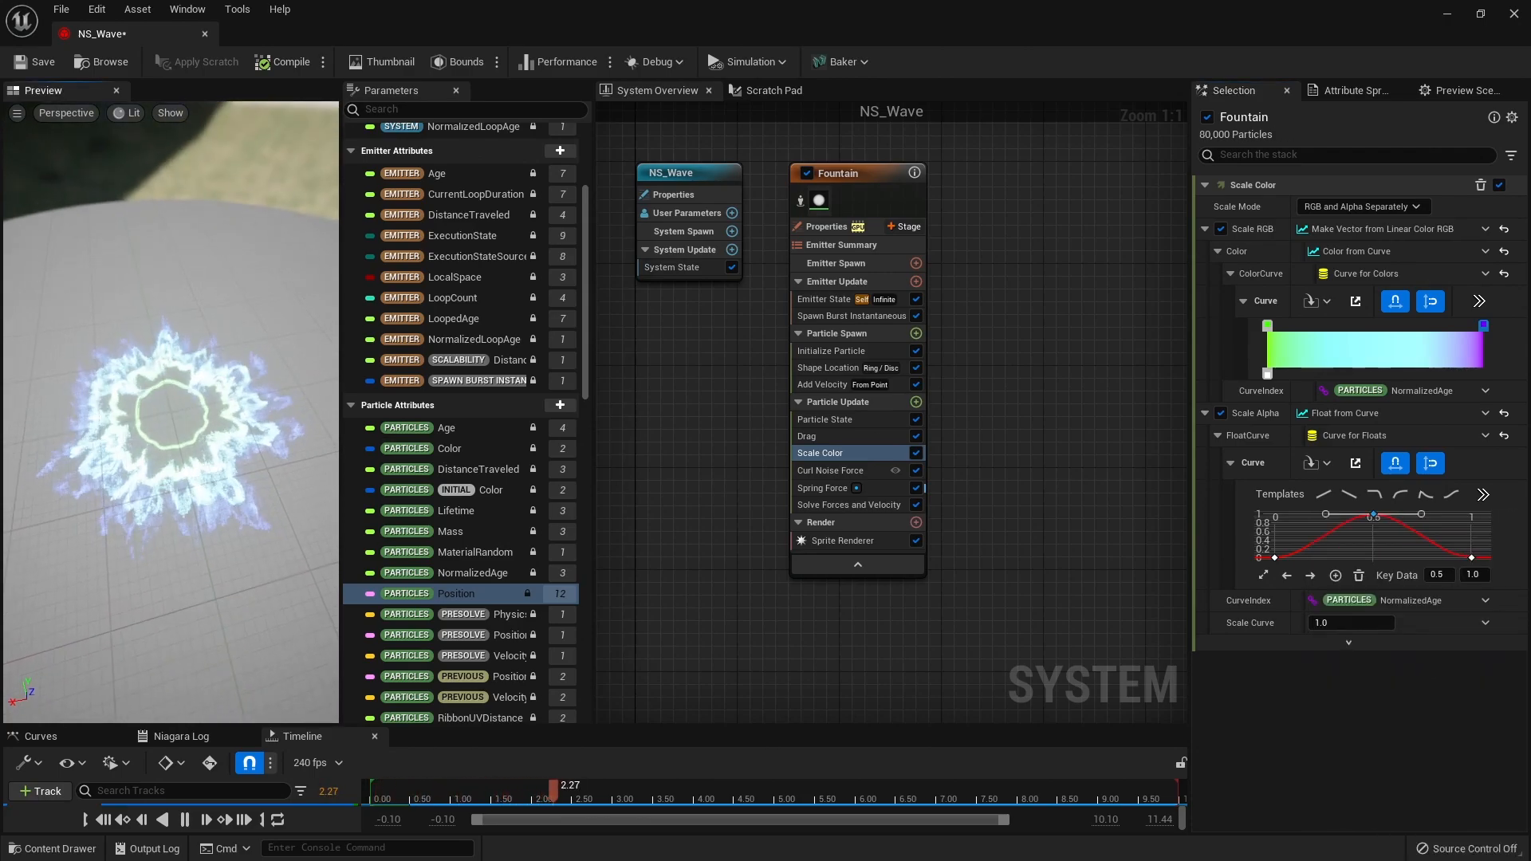
mouse_move(845, 351)
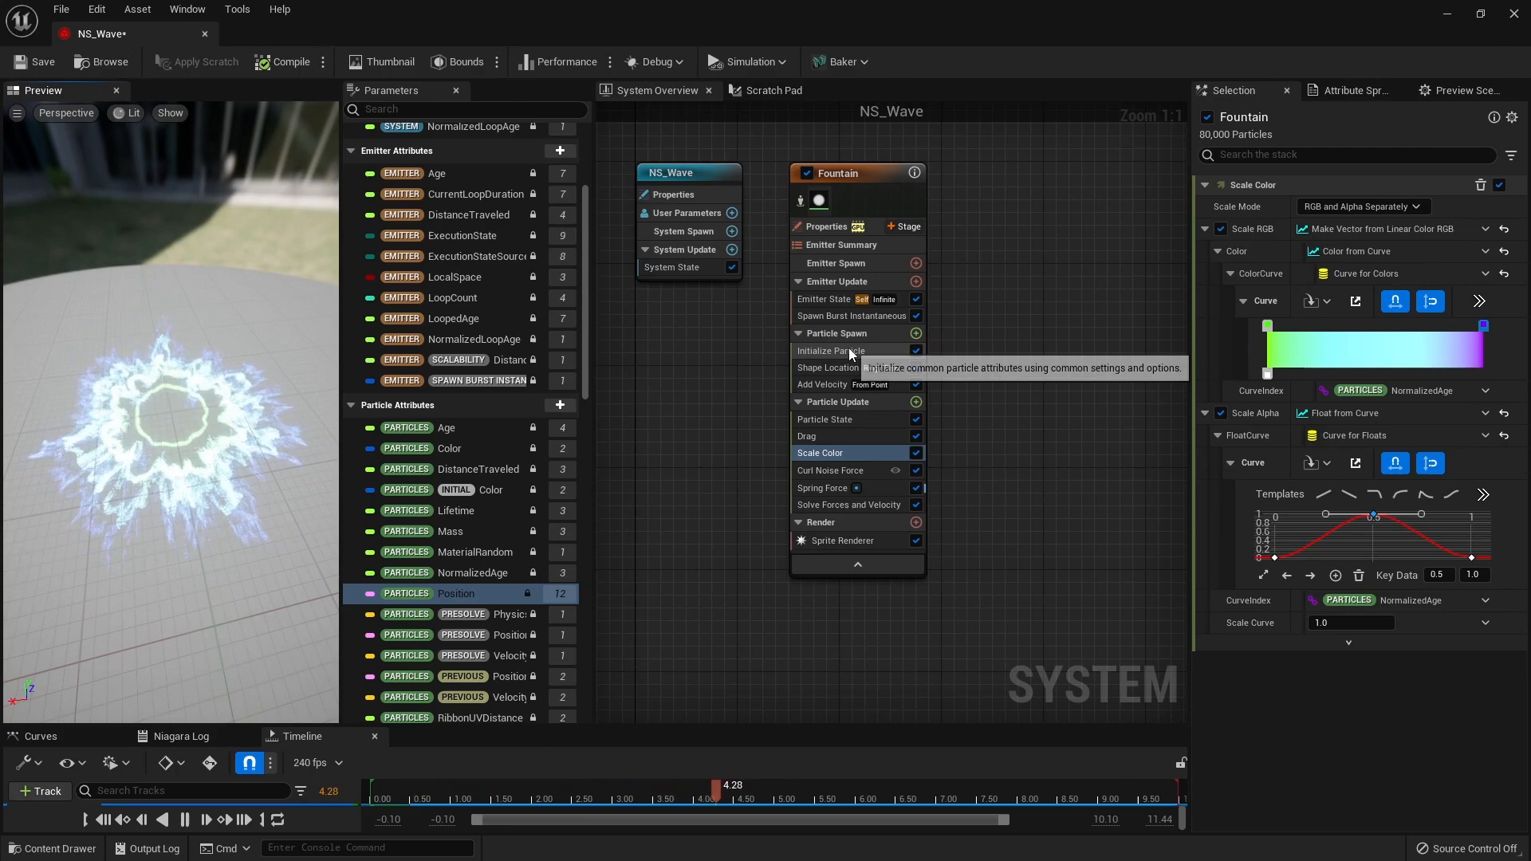
- Duplicate the Fountain emitter to create Fountain001 beside it
left_click(831, 351)
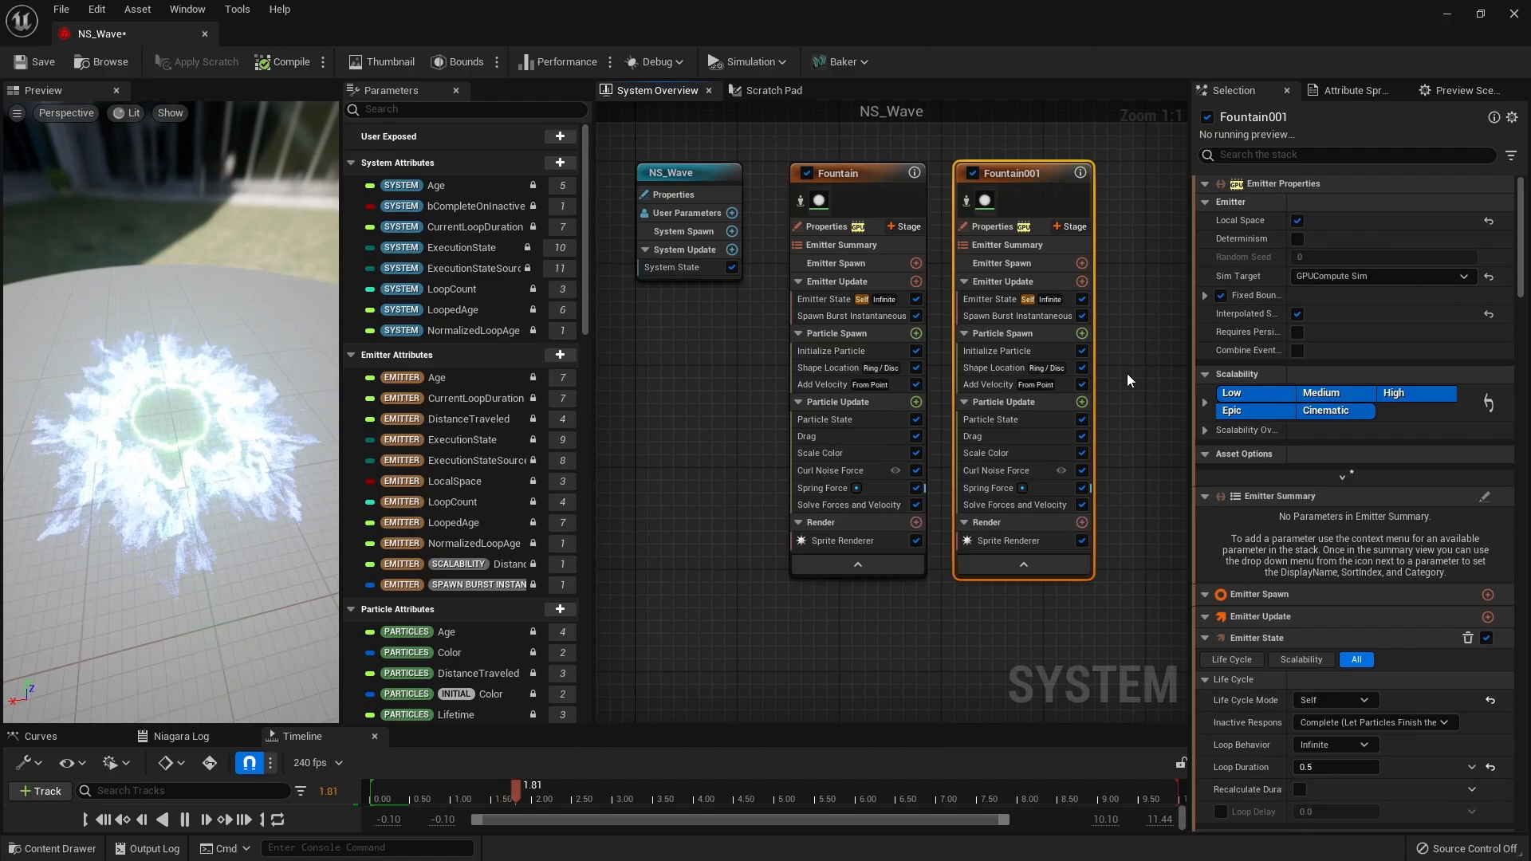
- Give Fountain001 uniform sprite size 30 and colour alpha 0.05 as a faint glow
left_click(996, 350)
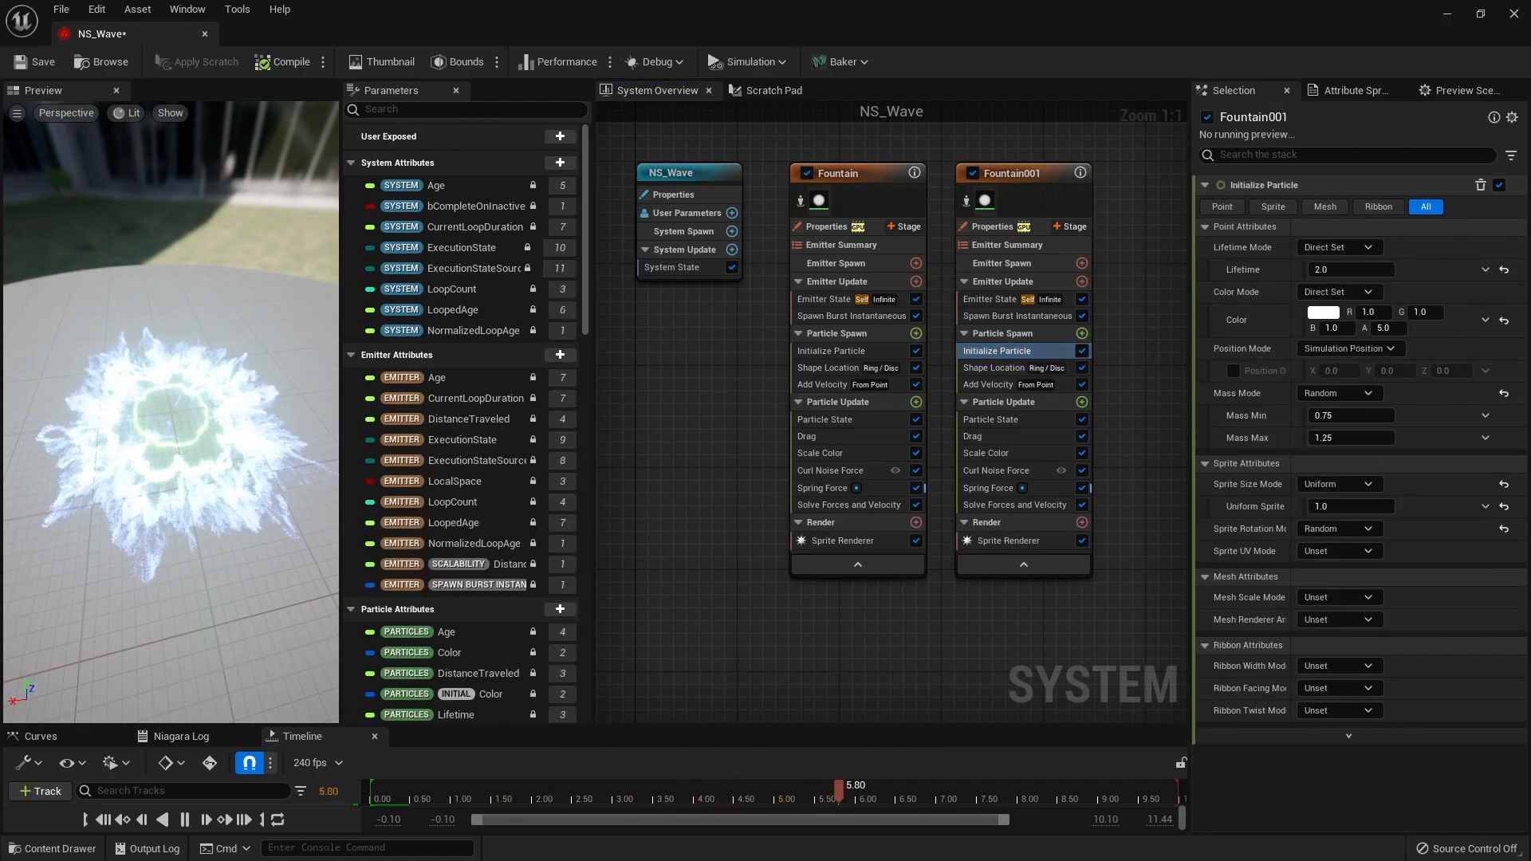
left_click(1353, 506)
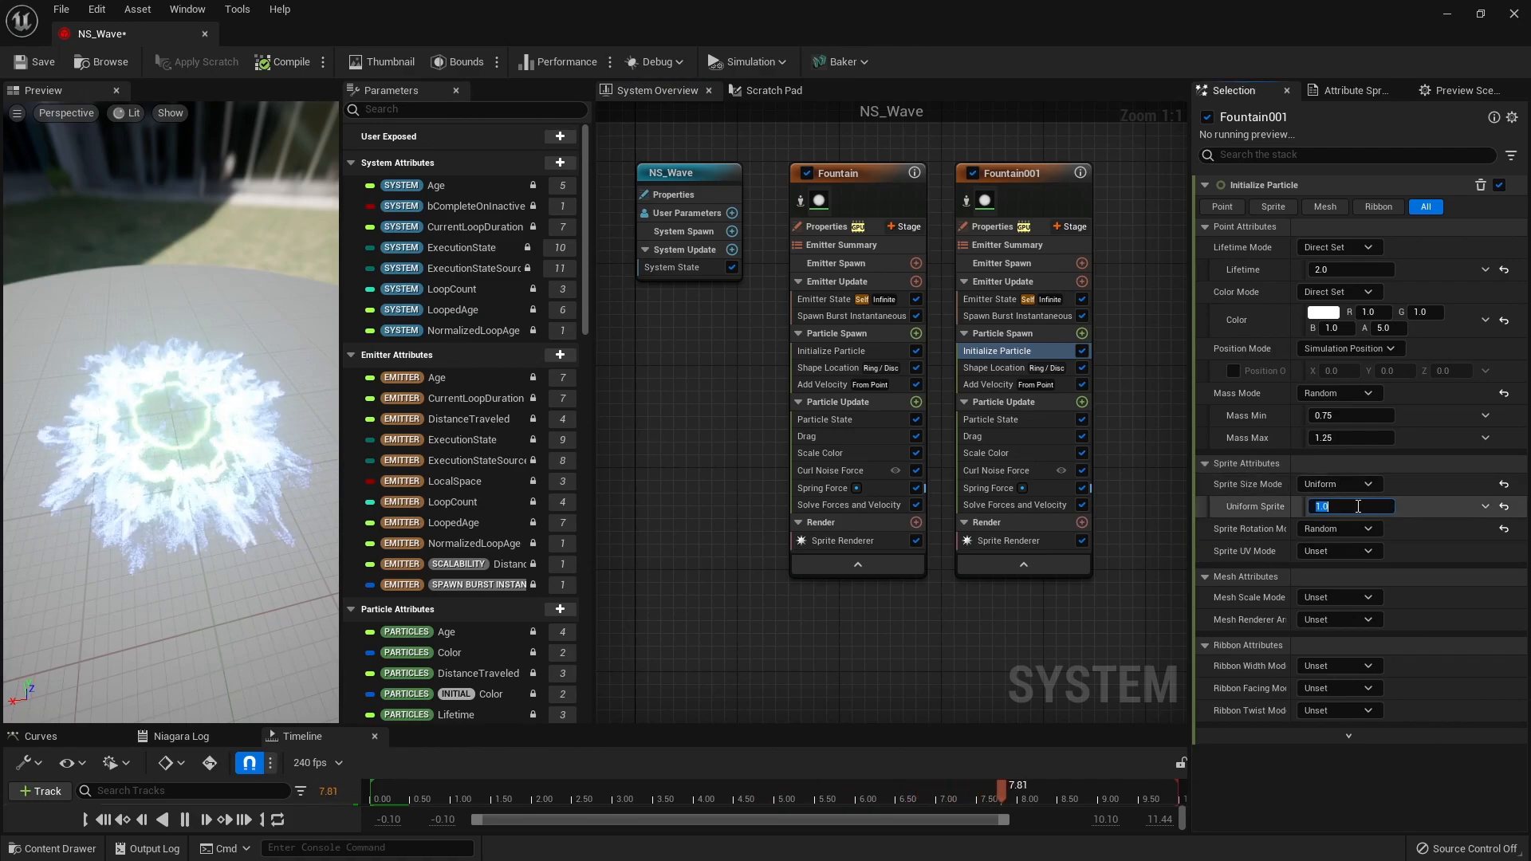
type("30.0")
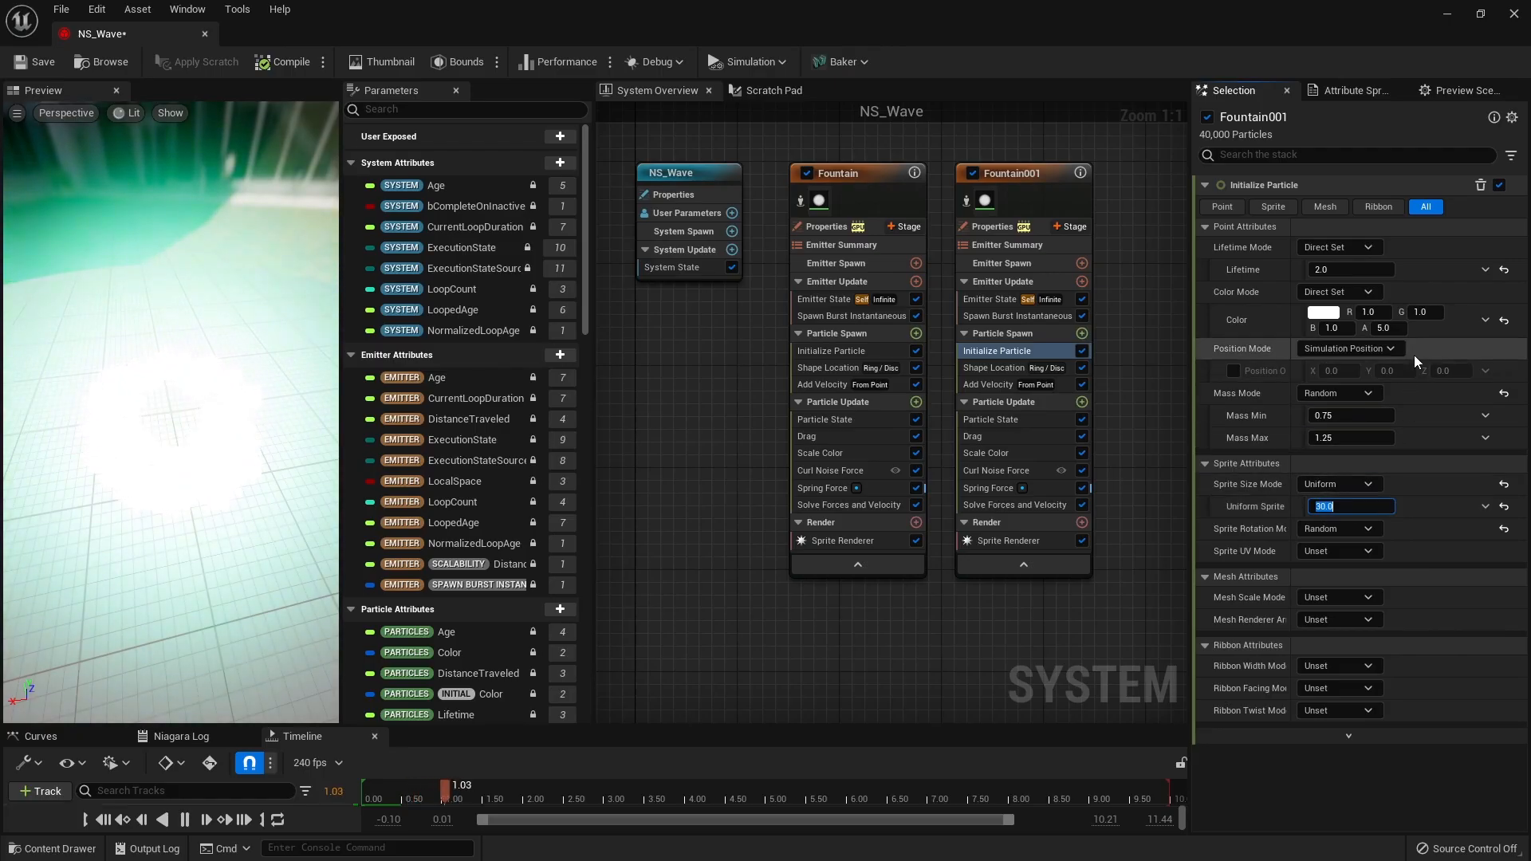
type("0.05")
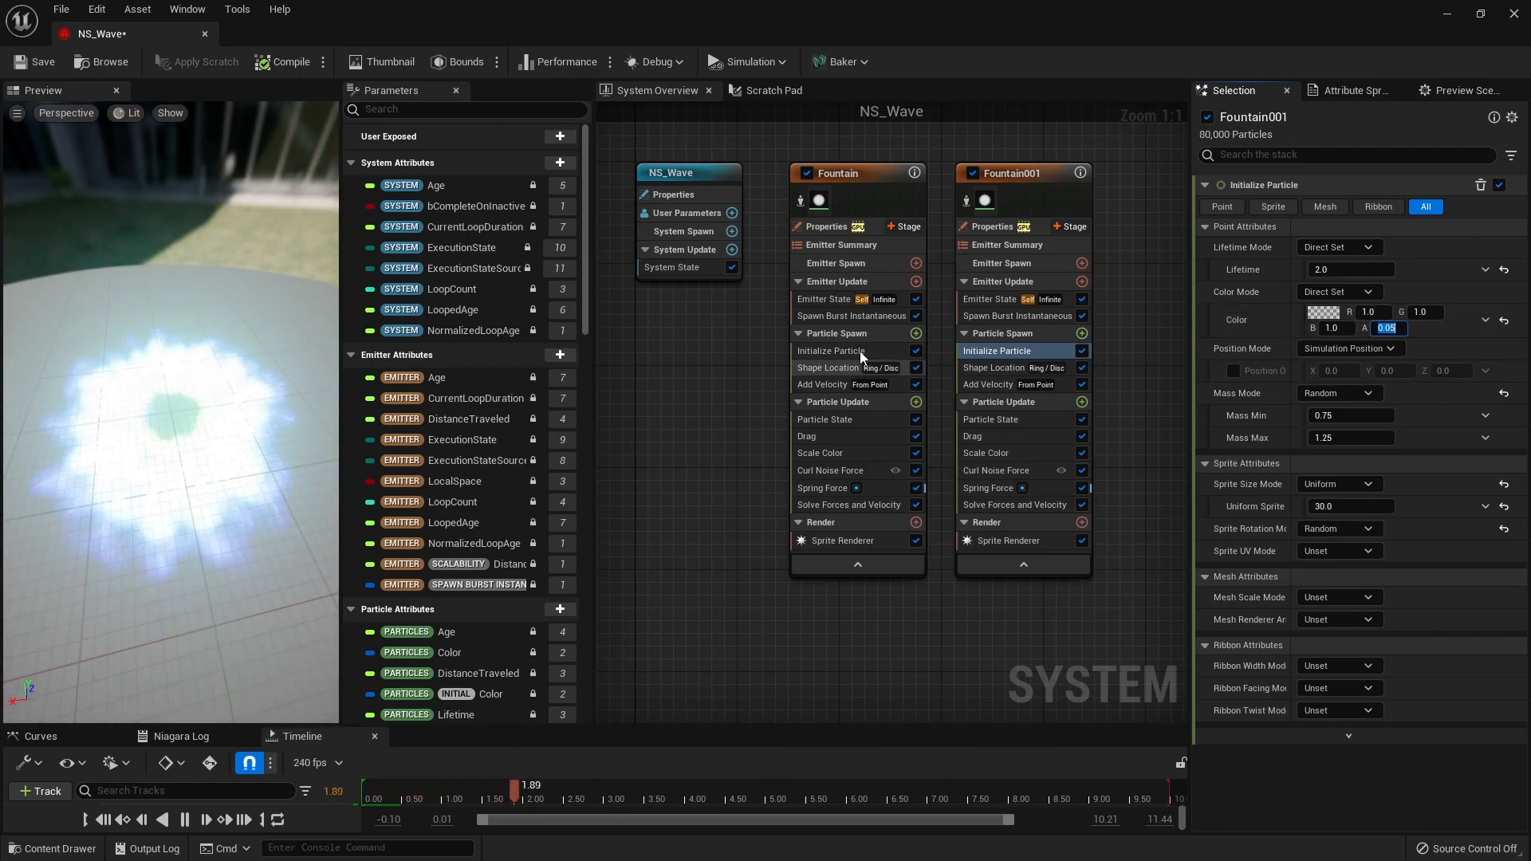
- Reduce Fountain001's Spawn Burst Instantaneous count to 200 particles
left_click(1016, 316)
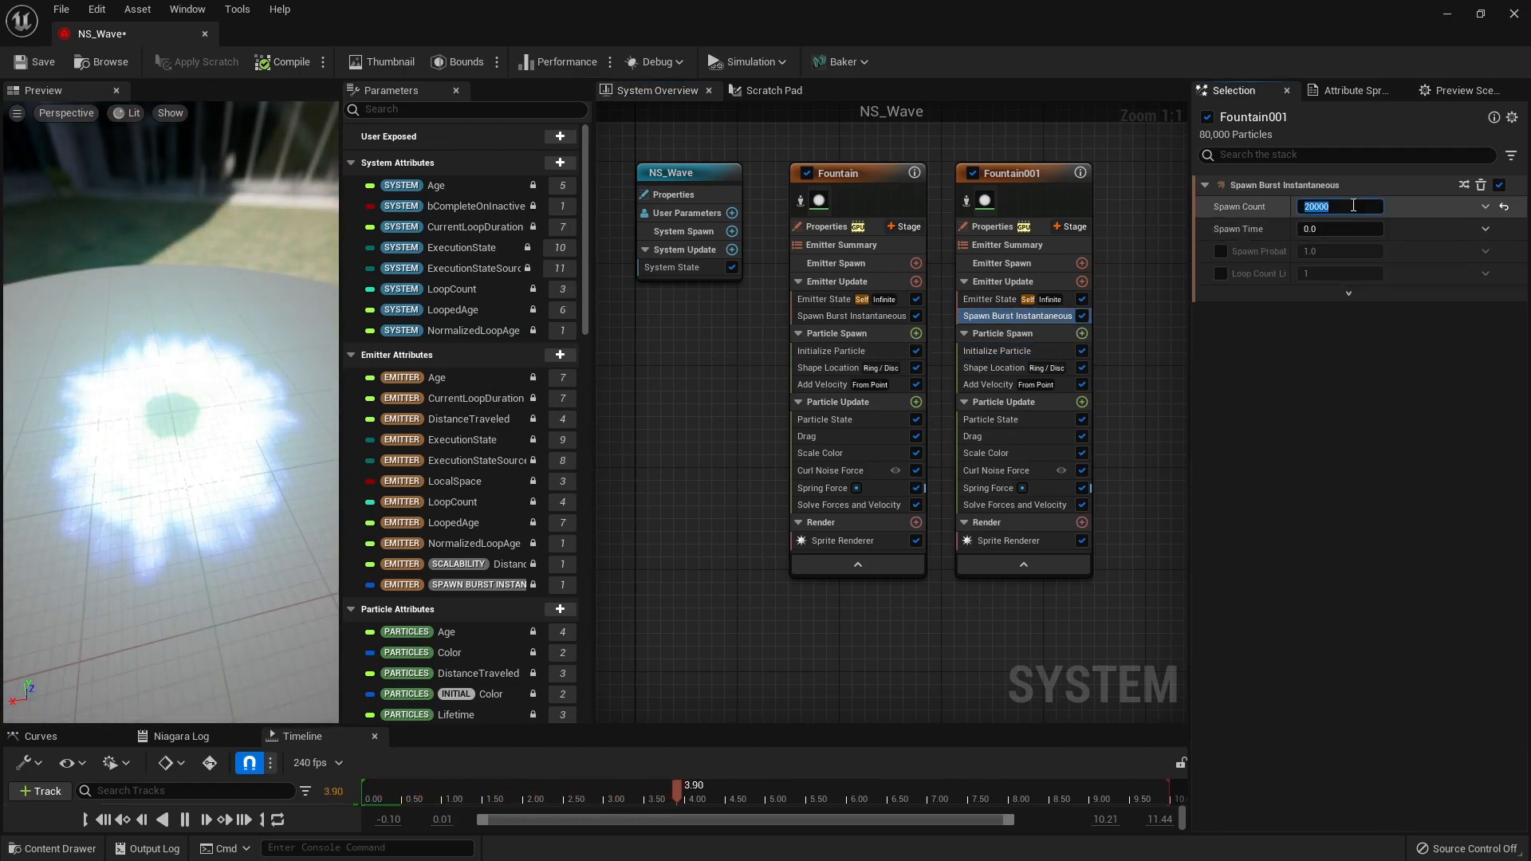
type("200")
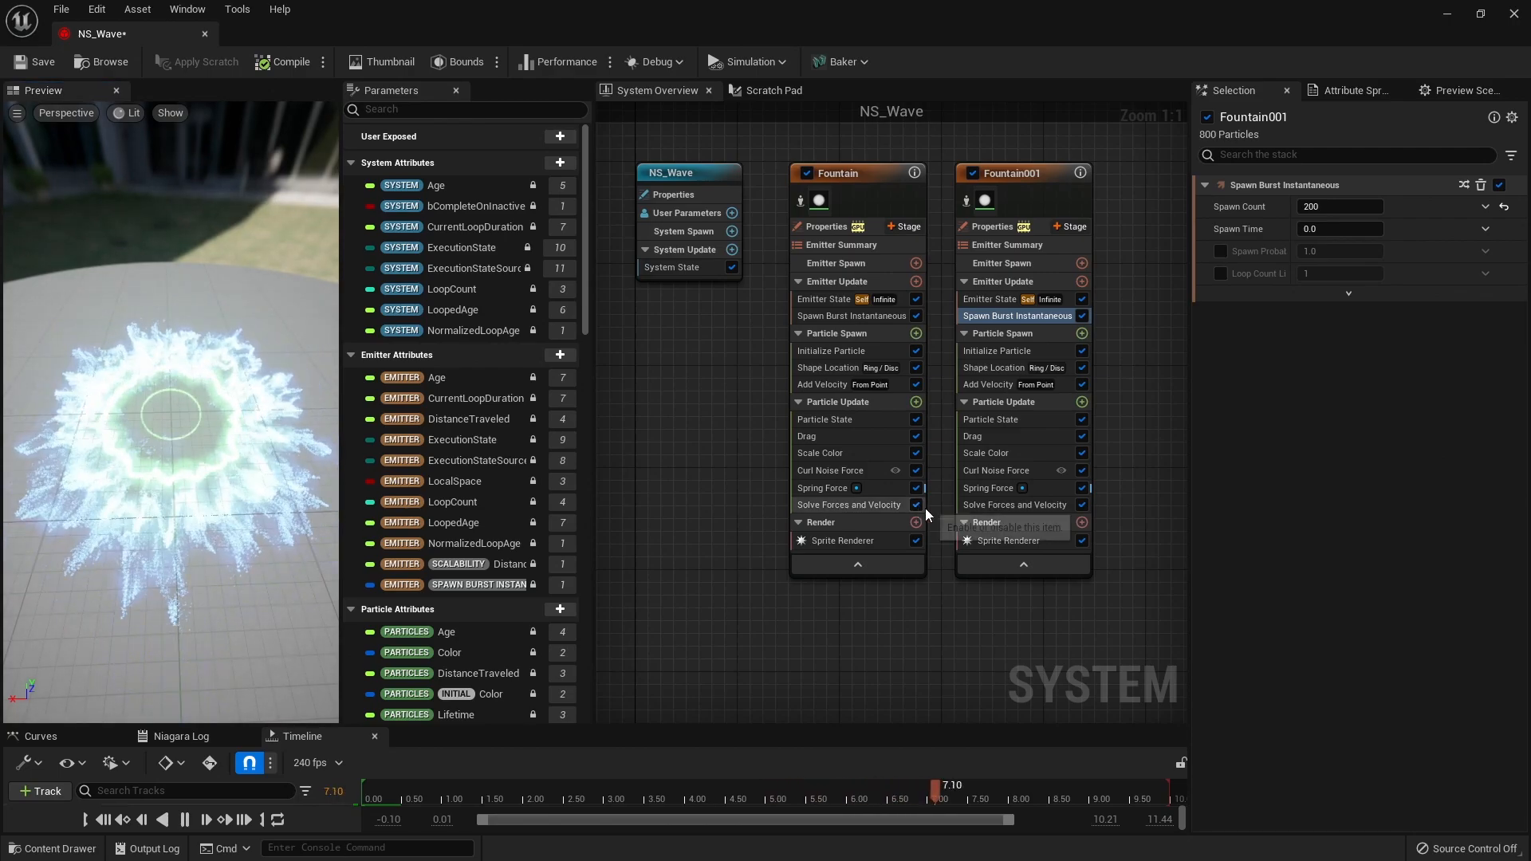
left_click(989, 488)
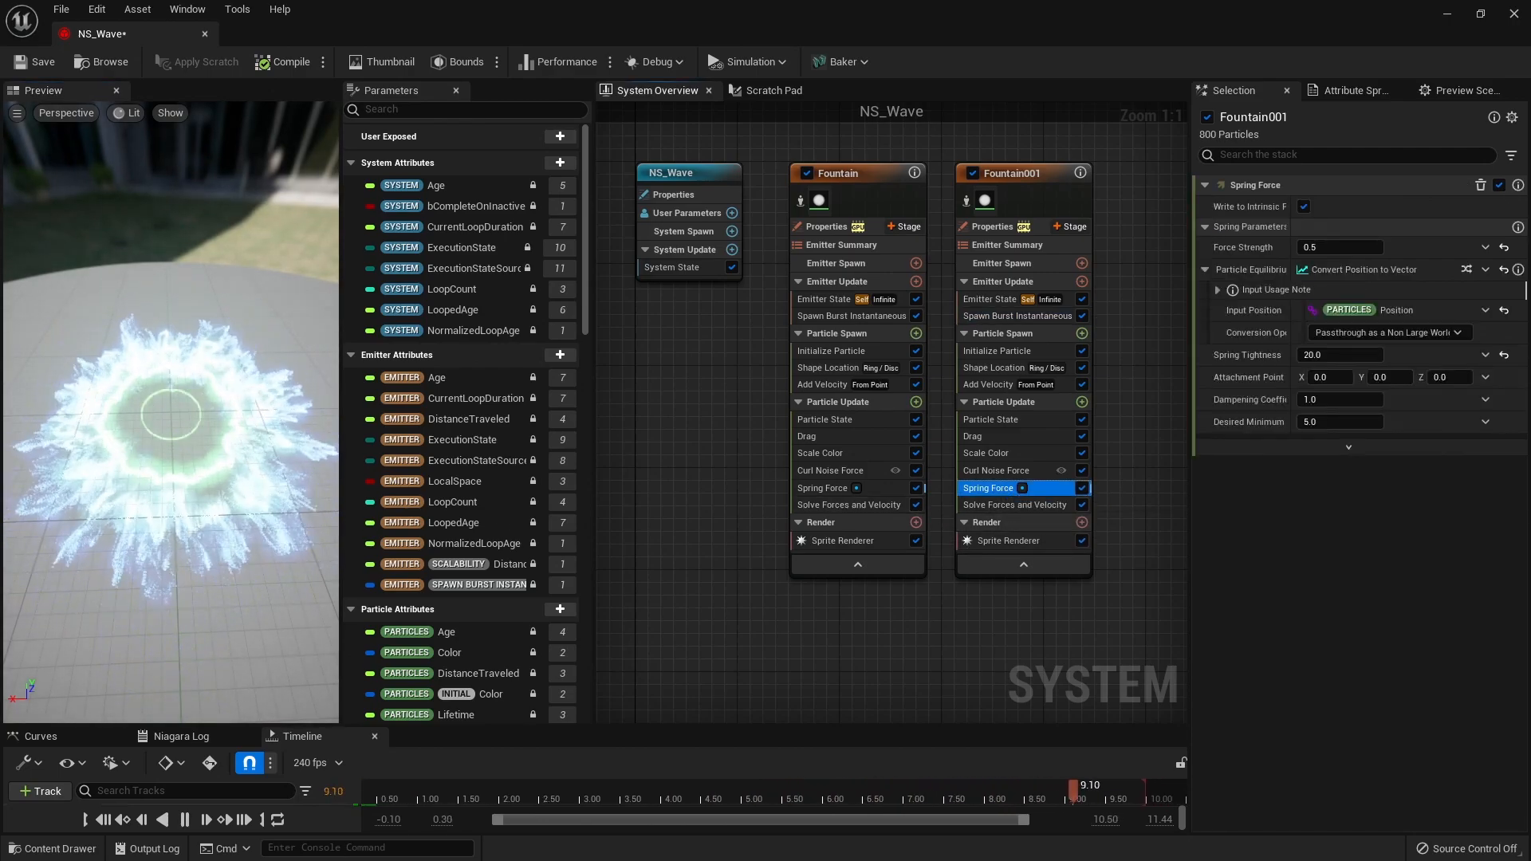